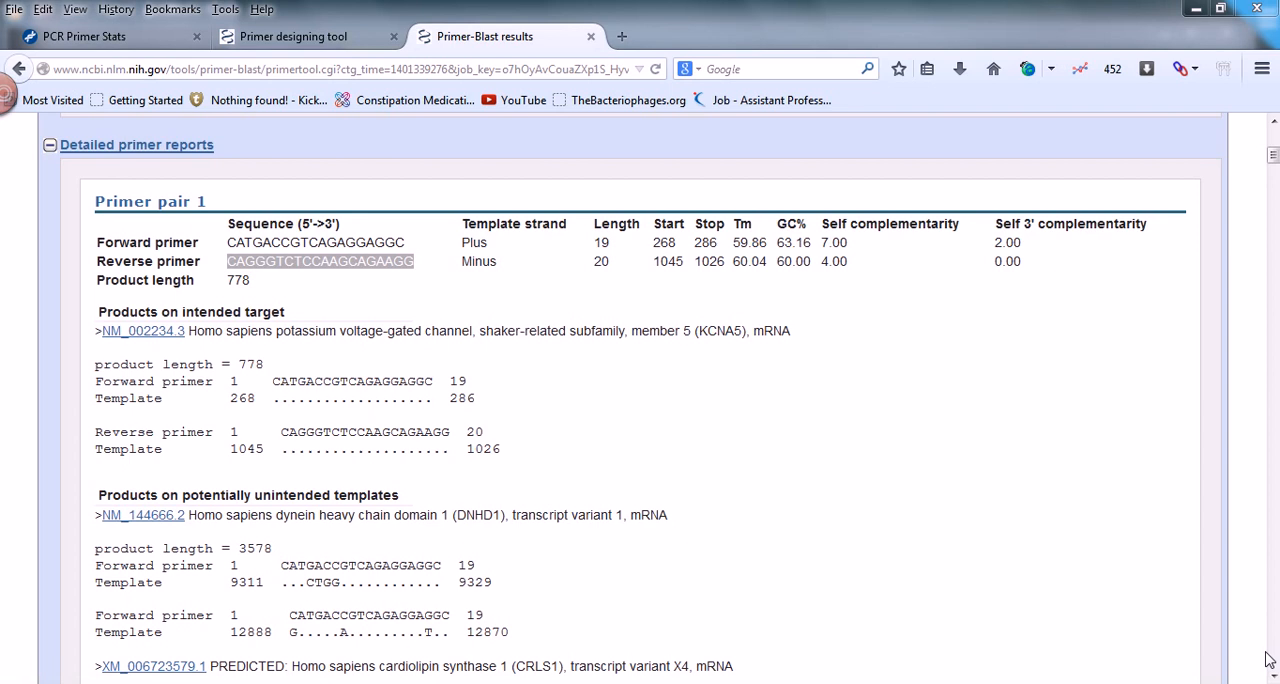
pyautogui.moveTo(648, 402)
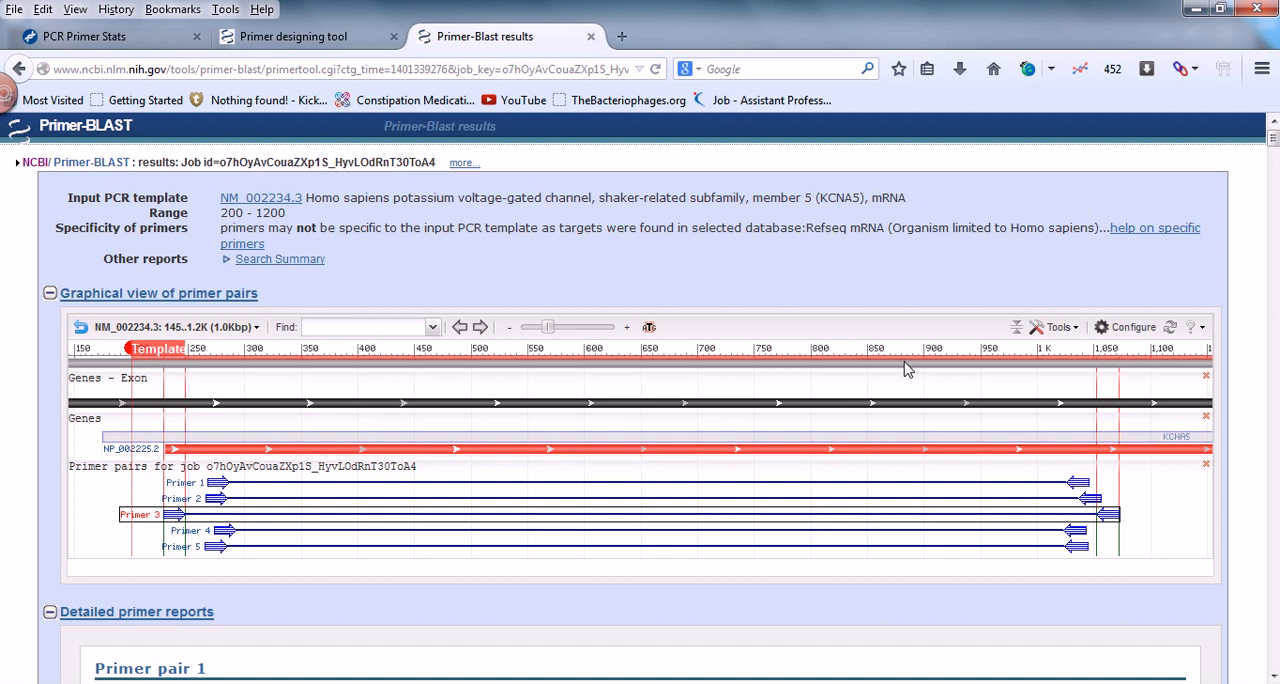
pyautogui.moveTo(828, 278)
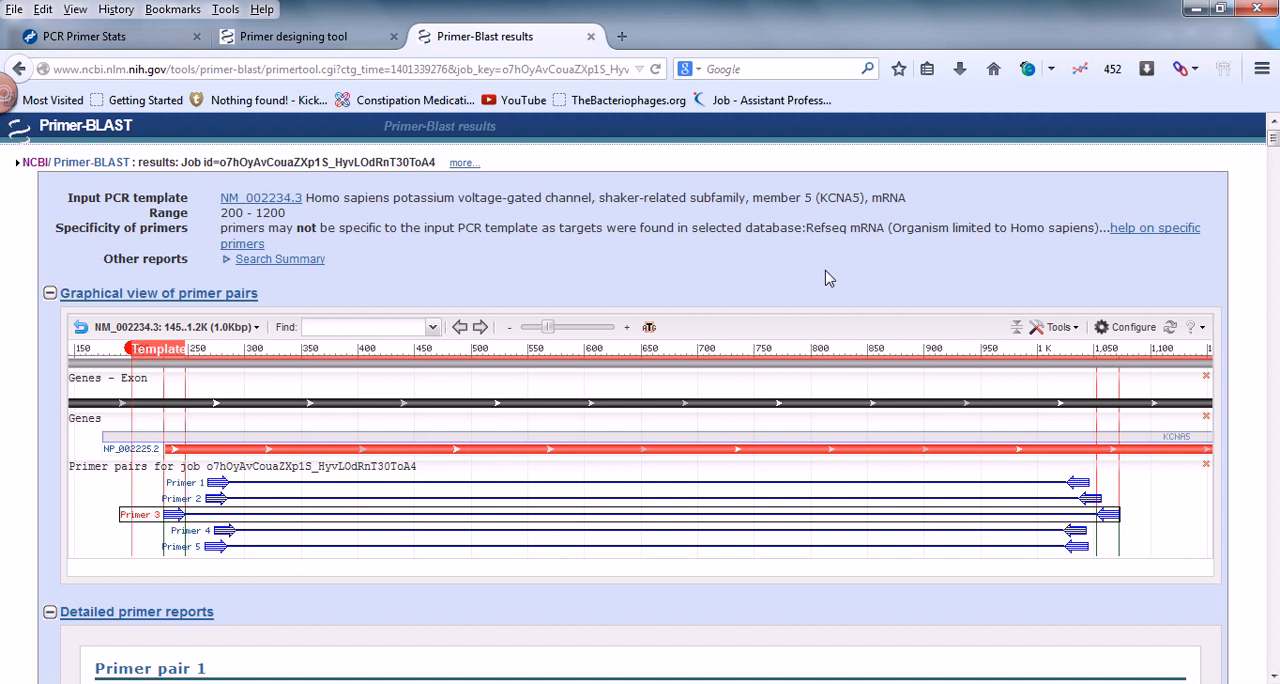
# - Enter pair 1's forward primer CATGACCGTCAGAGGAGGC into the PCR Primer Stats sequence box
pyautogui.scroll(-3)
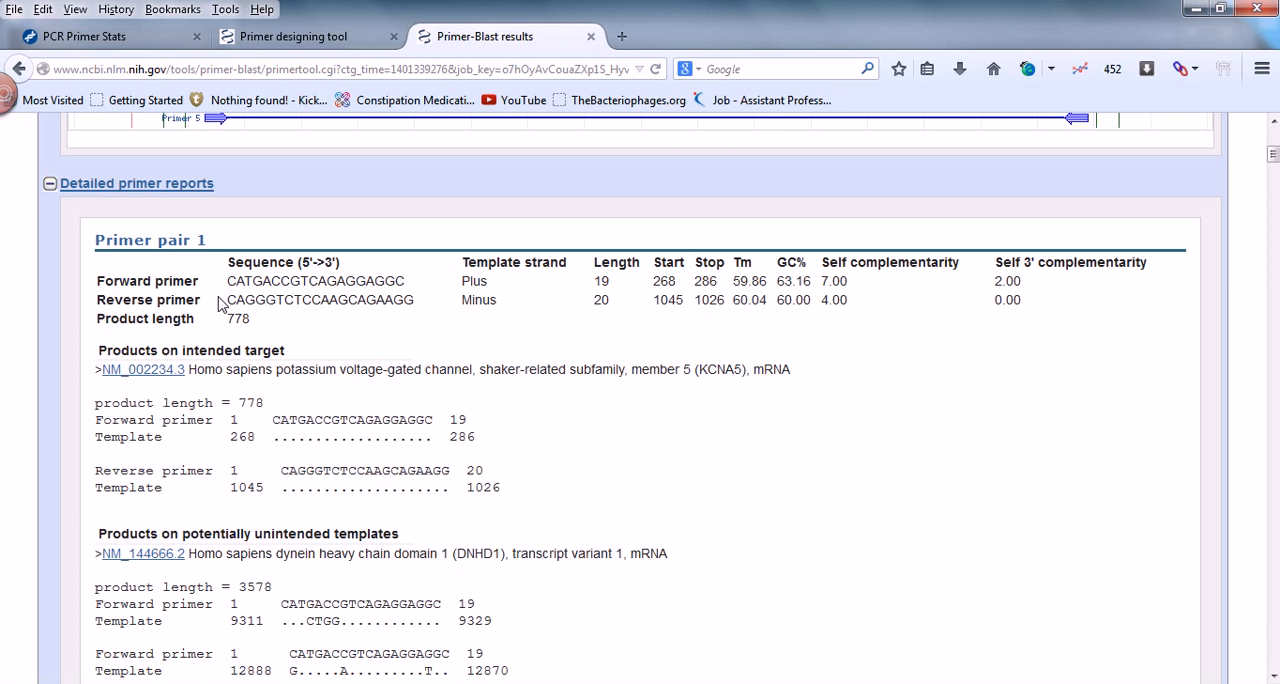
pyautogui.doubleClick(316, 280)
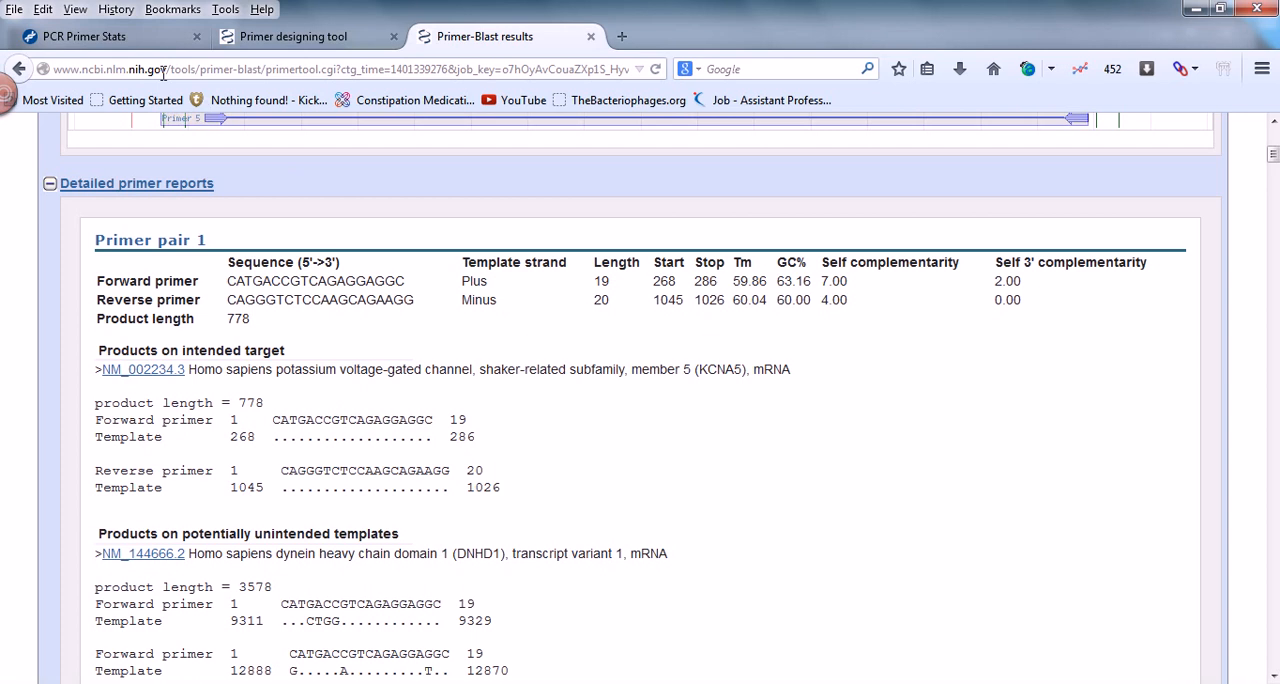
pyautogui.click(84, 36)
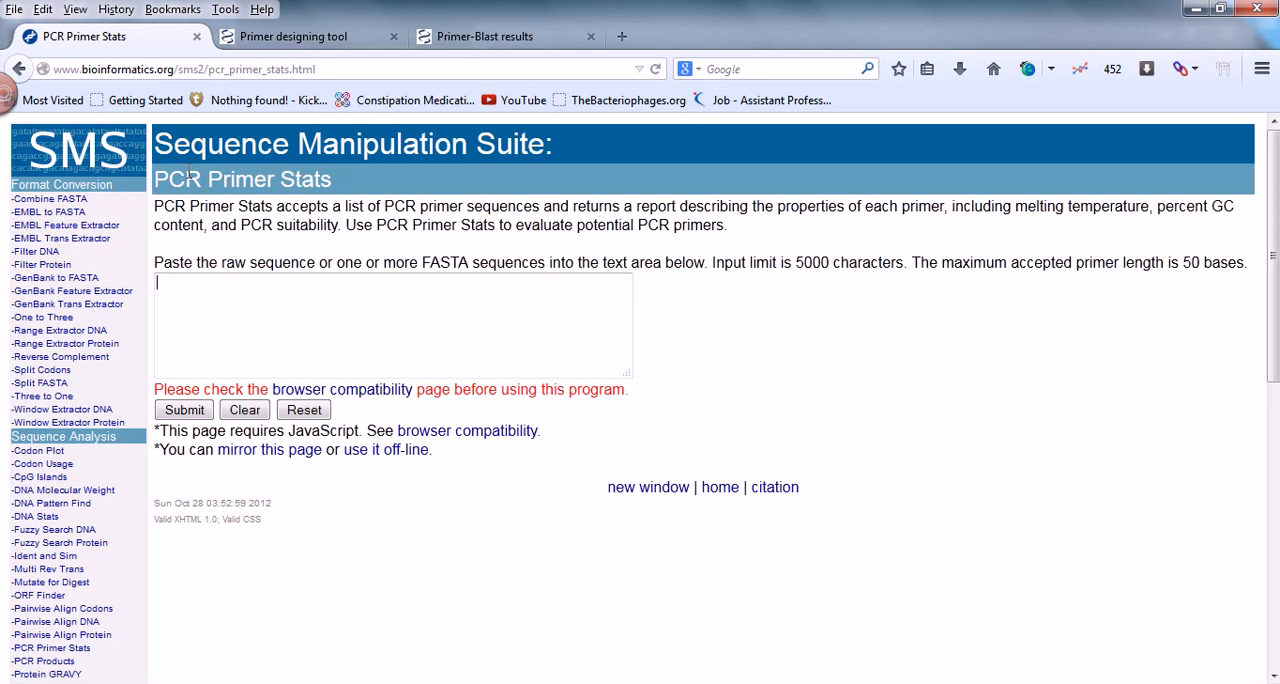
pyautogui.moveTo(136, 100)
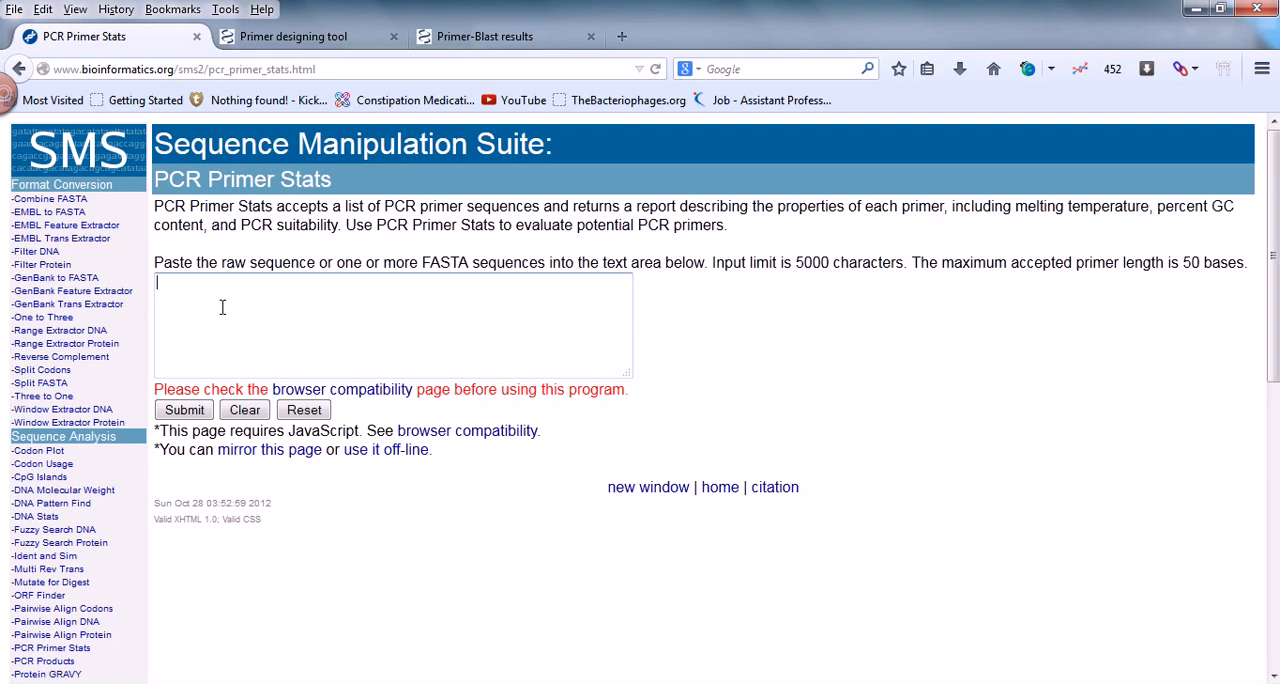
pyautogui.write('CATGACCGTCAGAGGAGGC')
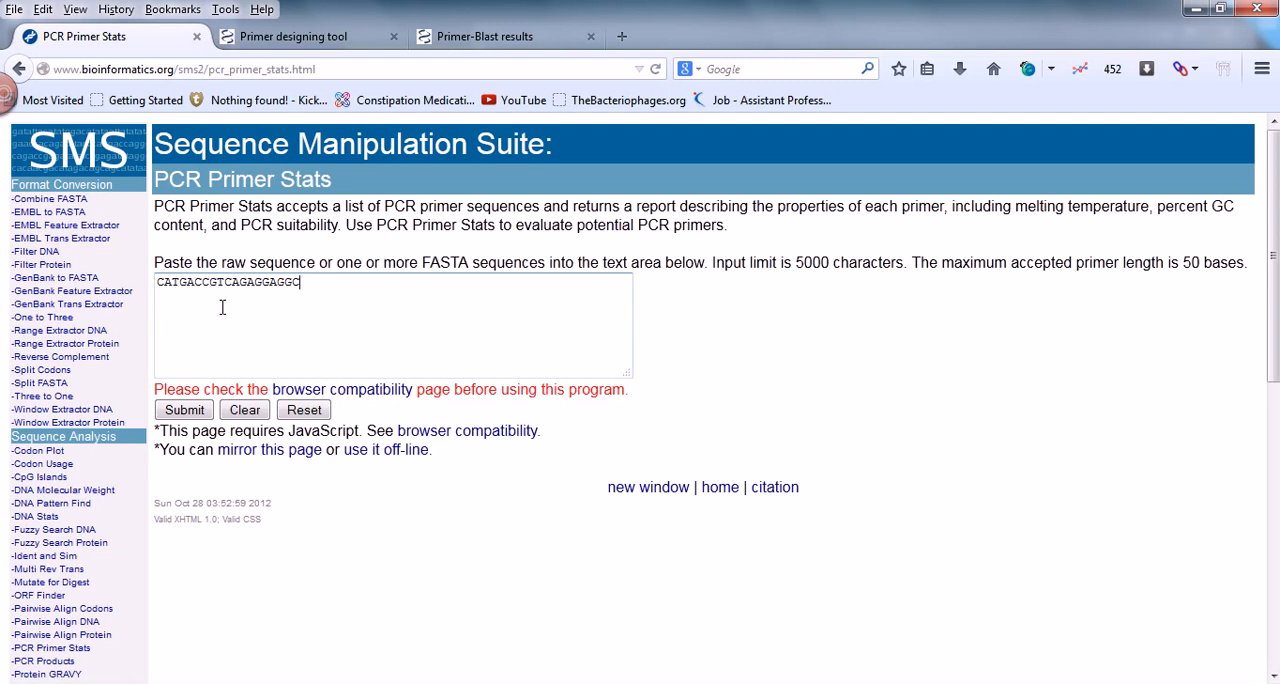
# - Submit the forward primer to get its report: 19 nt, 63.16% GC, 5862.86 Da
pyautogui.click(184, 408)
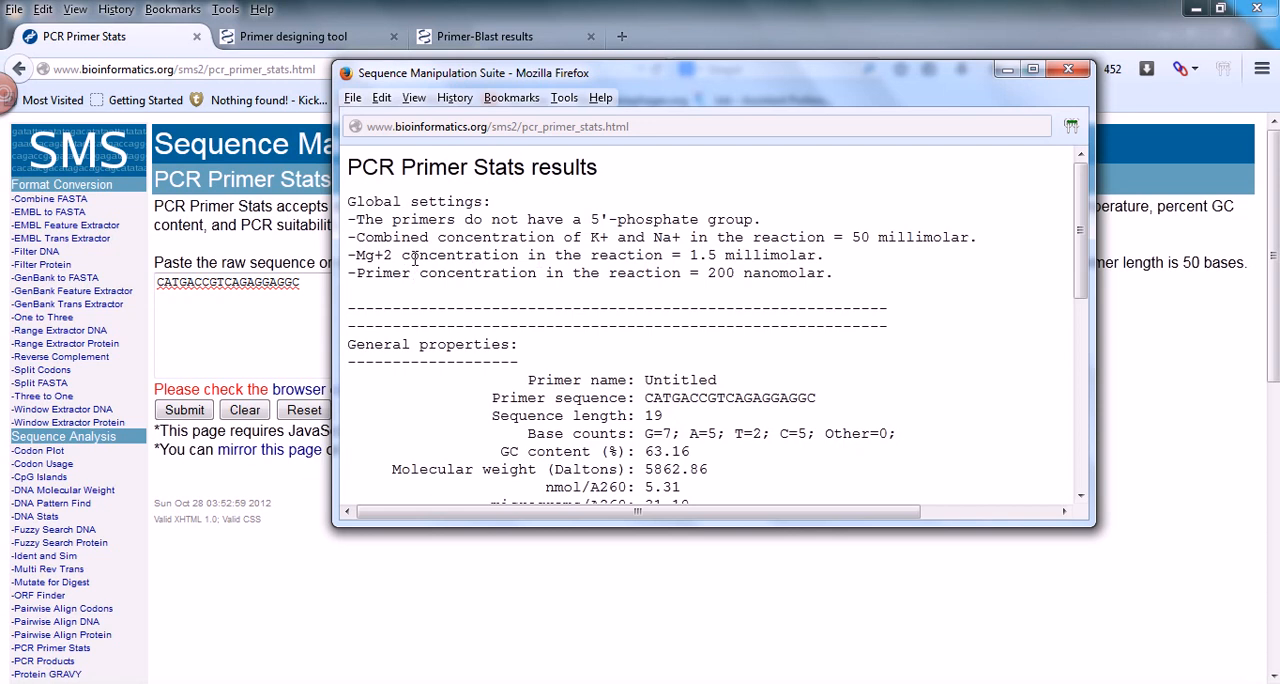
pyautogui.moveTo(528, 284)
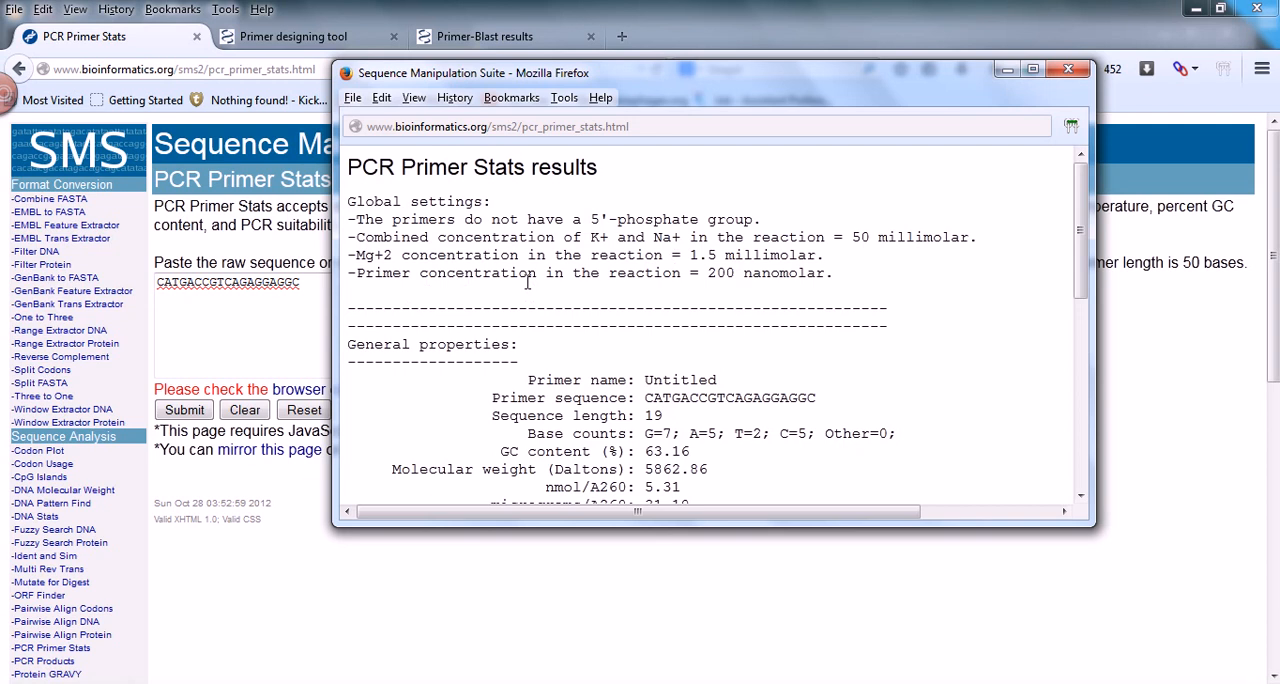
pyautogui.moveTo(750, 296)
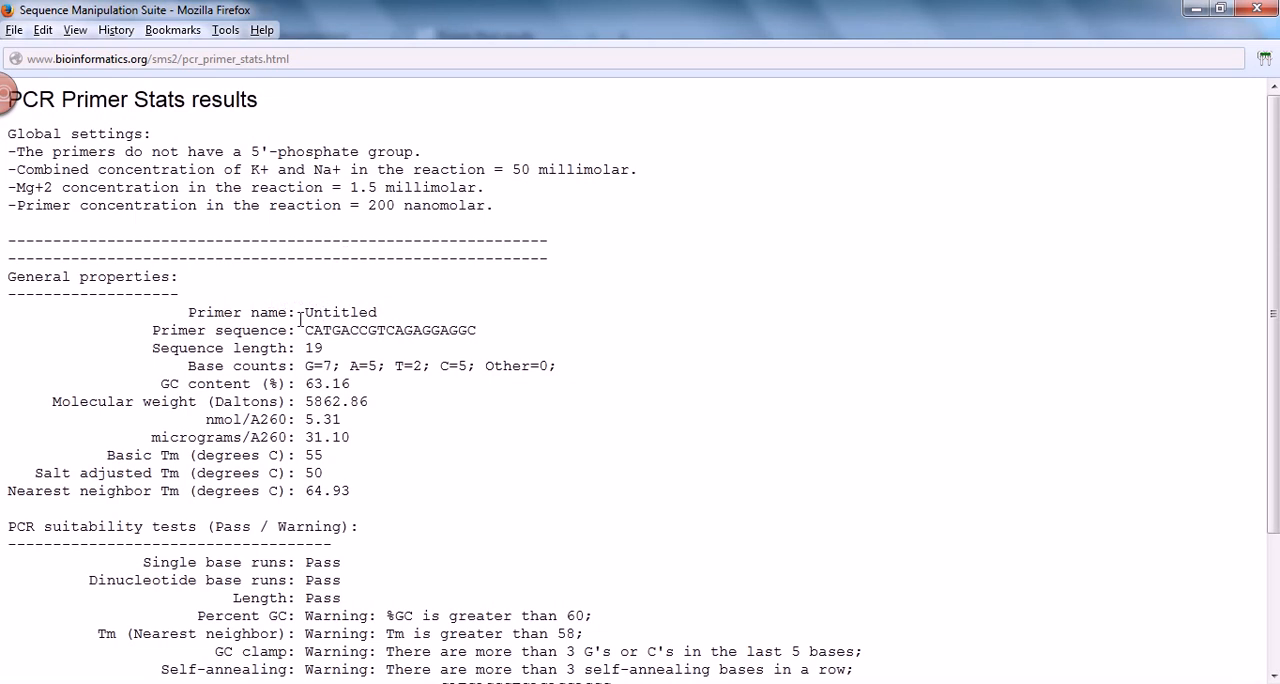
pyautogui.moveTo(402, 372)
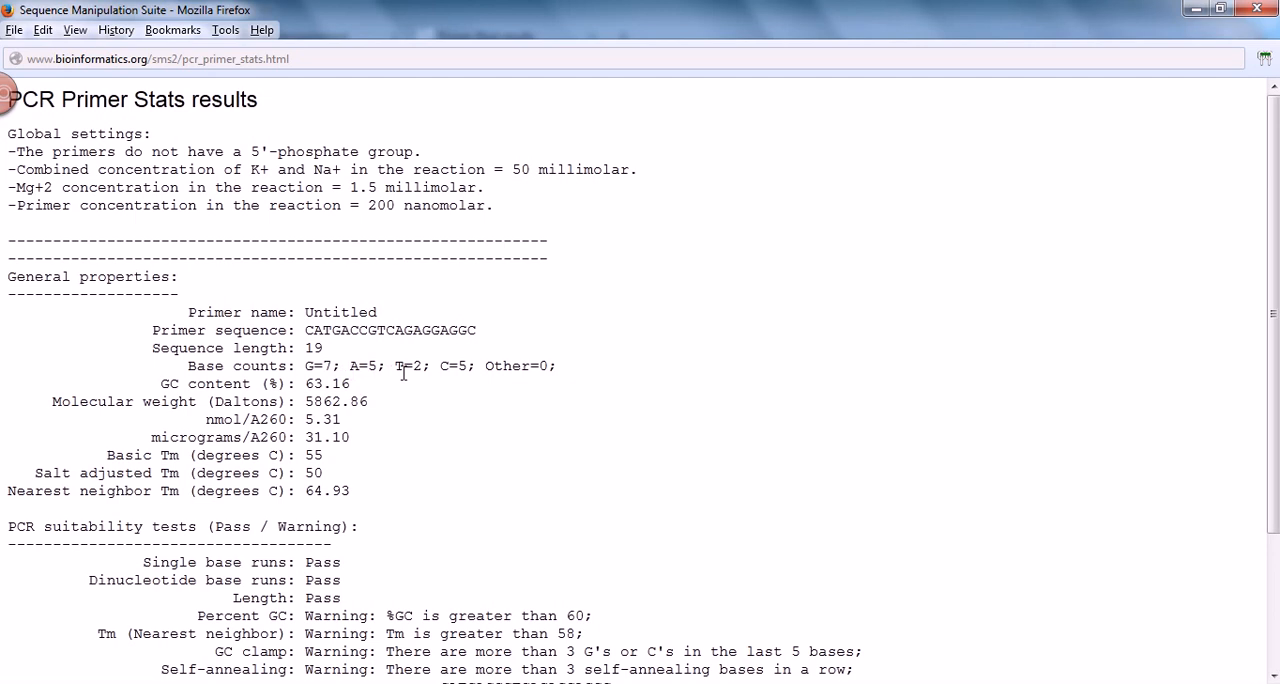
pyautogui.moveTo(292, 414)
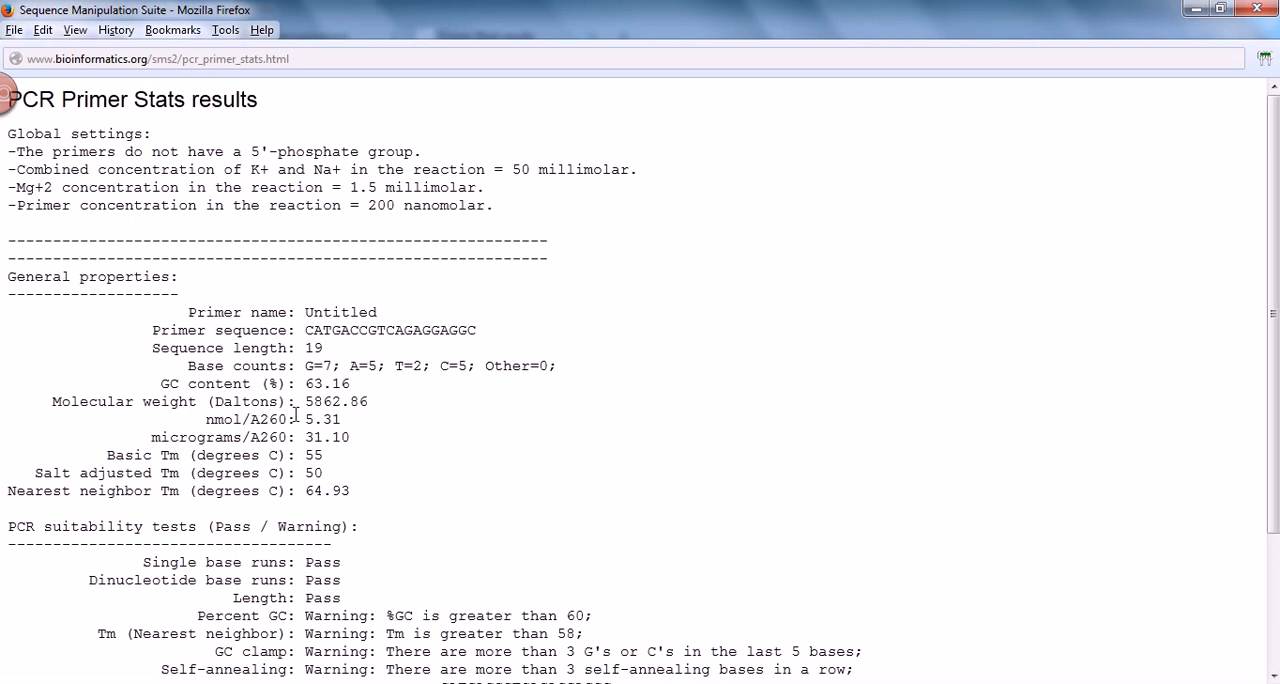
pyautogui.scroll(-3)
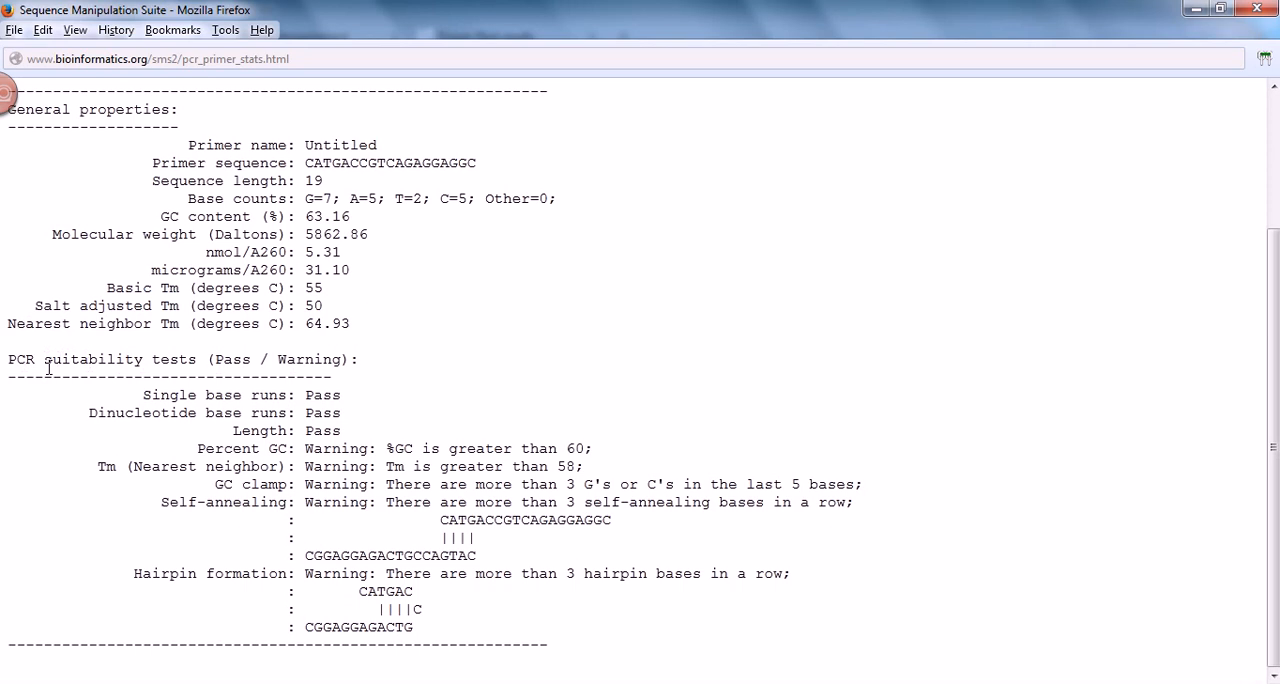
pyautogui.moveTo(360, 508)
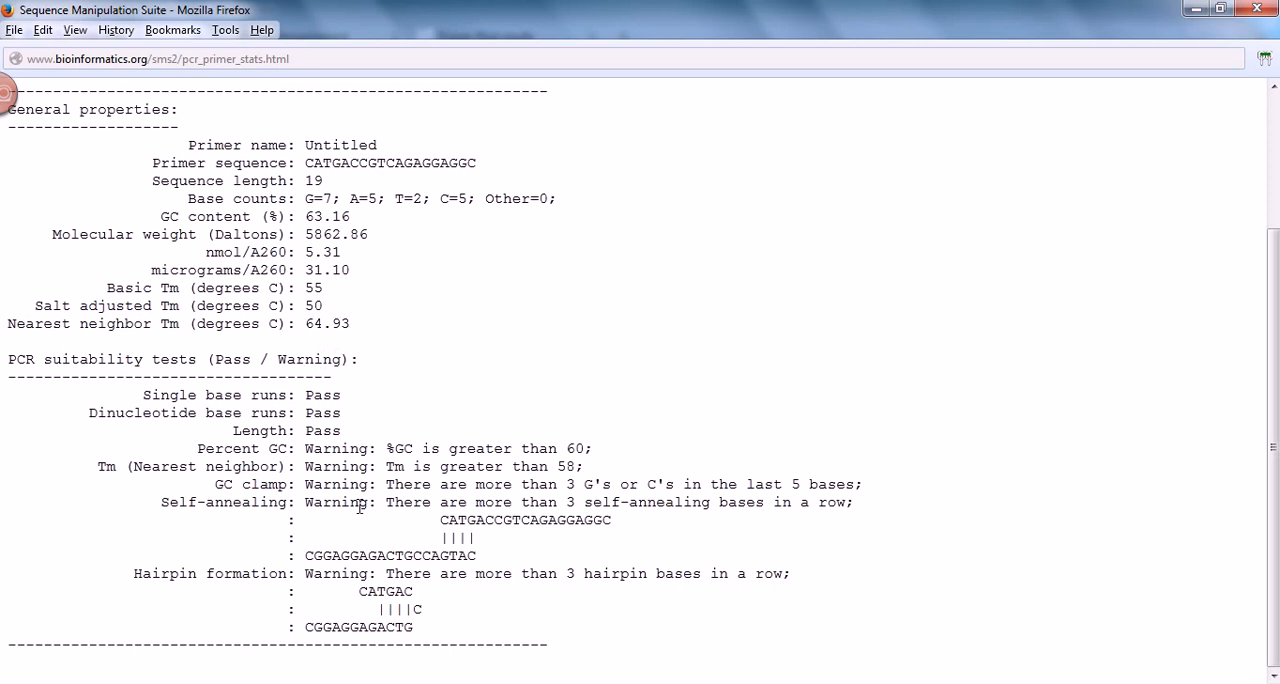
pyautogui.moveTo(298, 438)
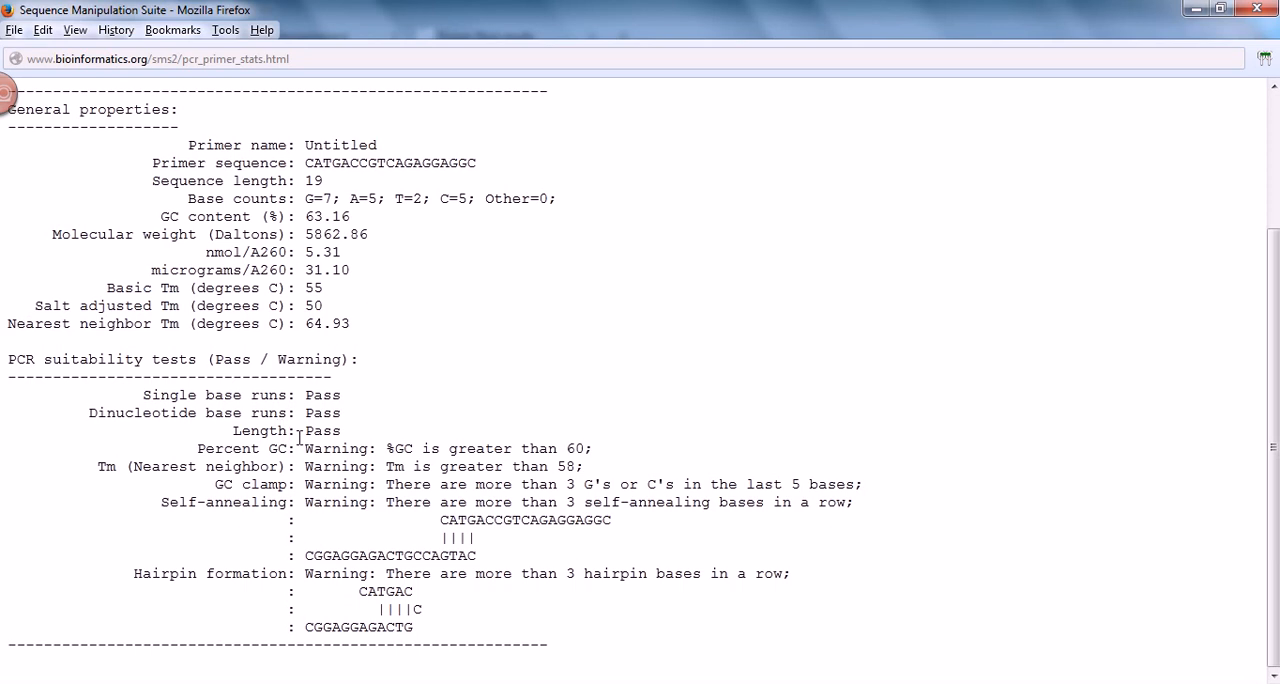
pyautogui.moveTo(508, 458)
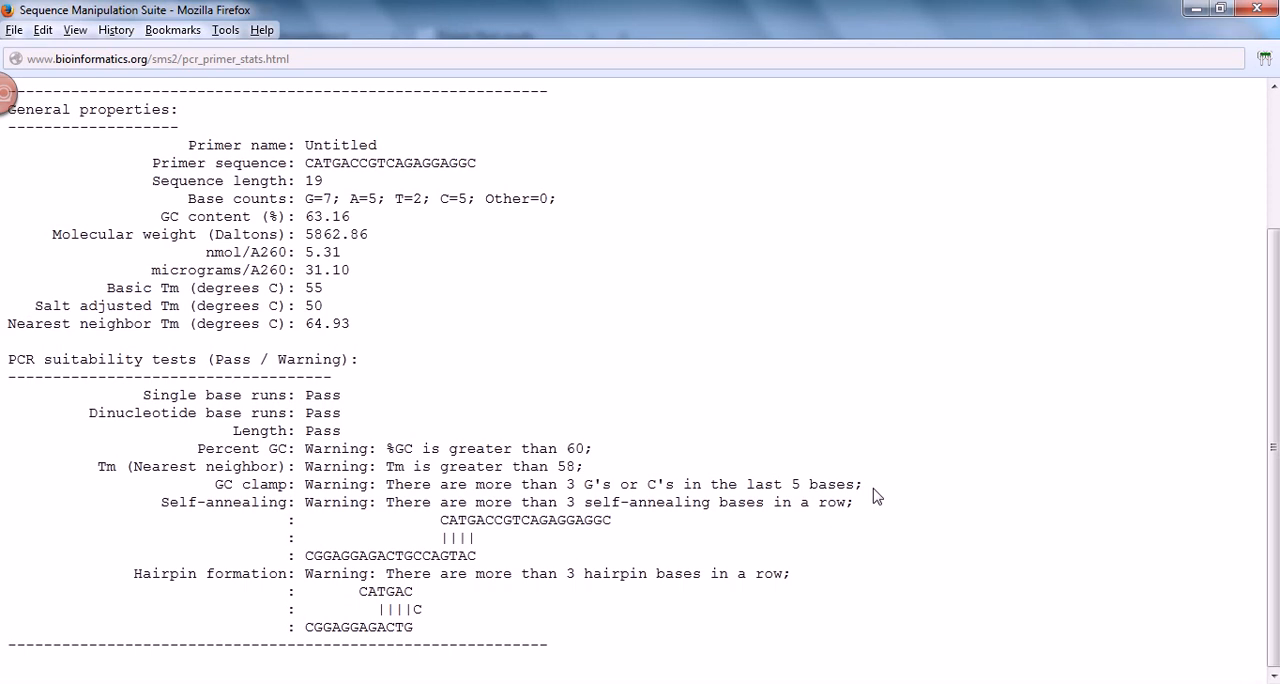
pyautogui.moveTo(328, 464)
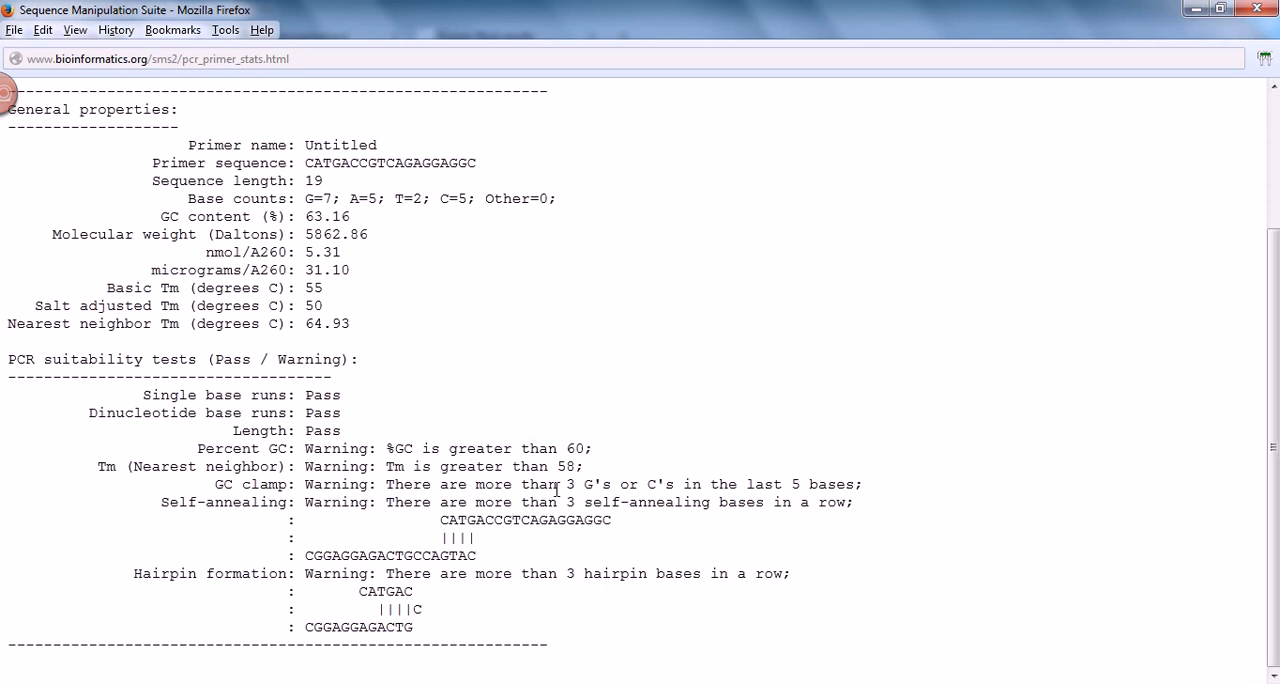
pyautogui.moveTo(444, 512)
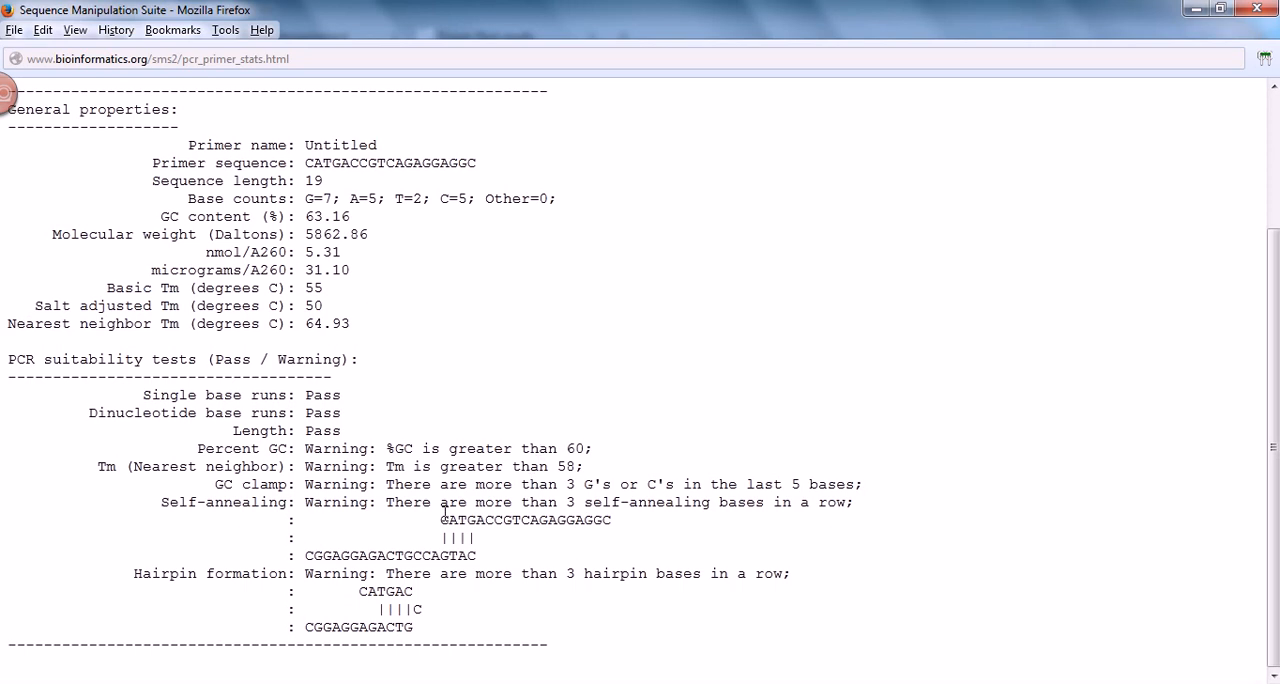
pyautogui.moveTo(754, 522)
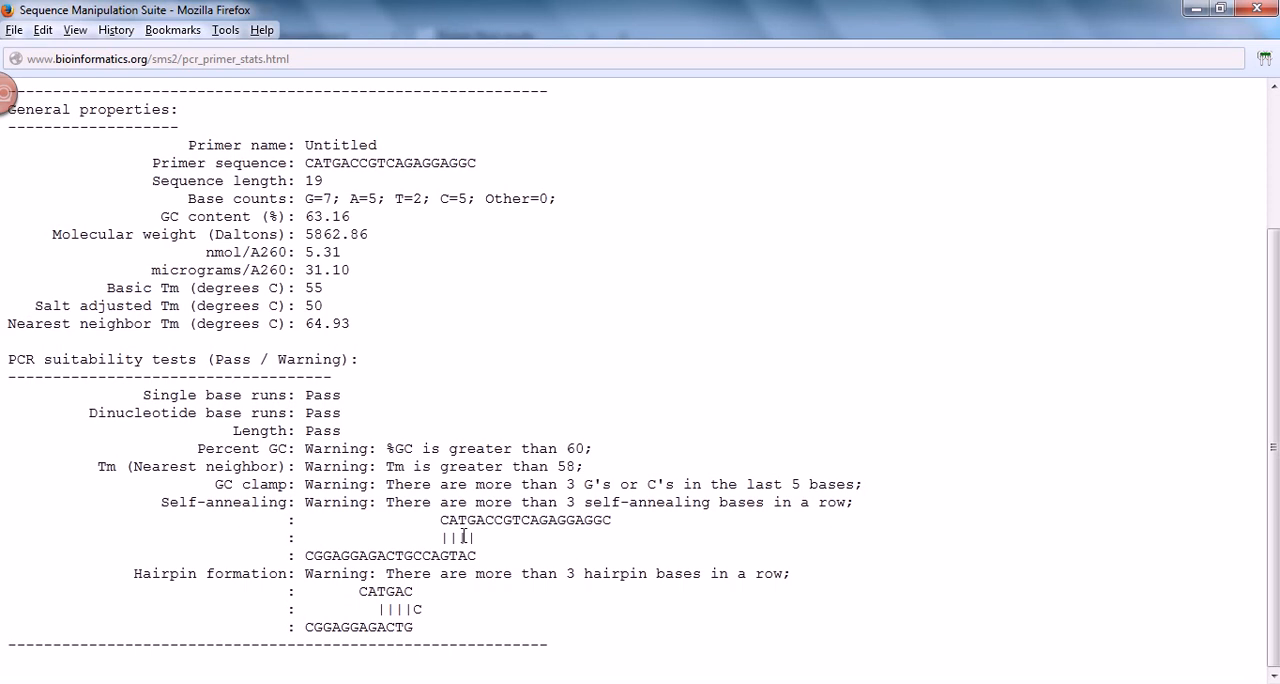
pyautogui.moveTo(628, 576)
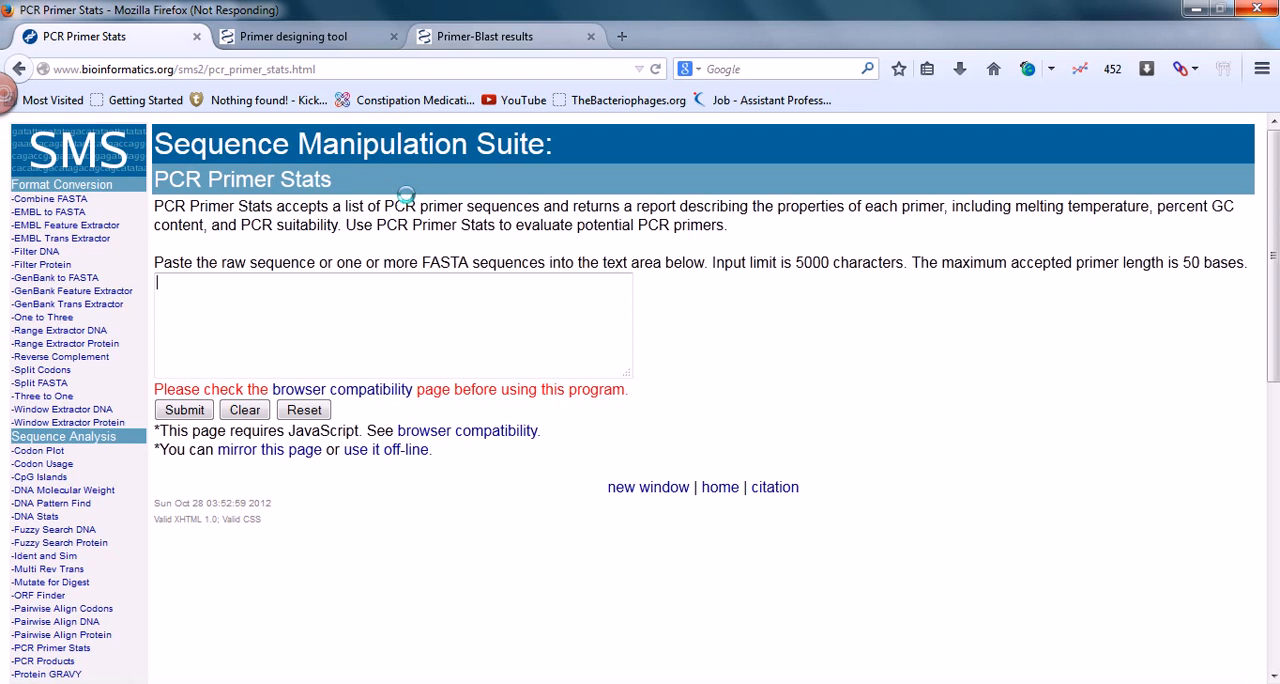
pyautogui.moveTo(452, 156)
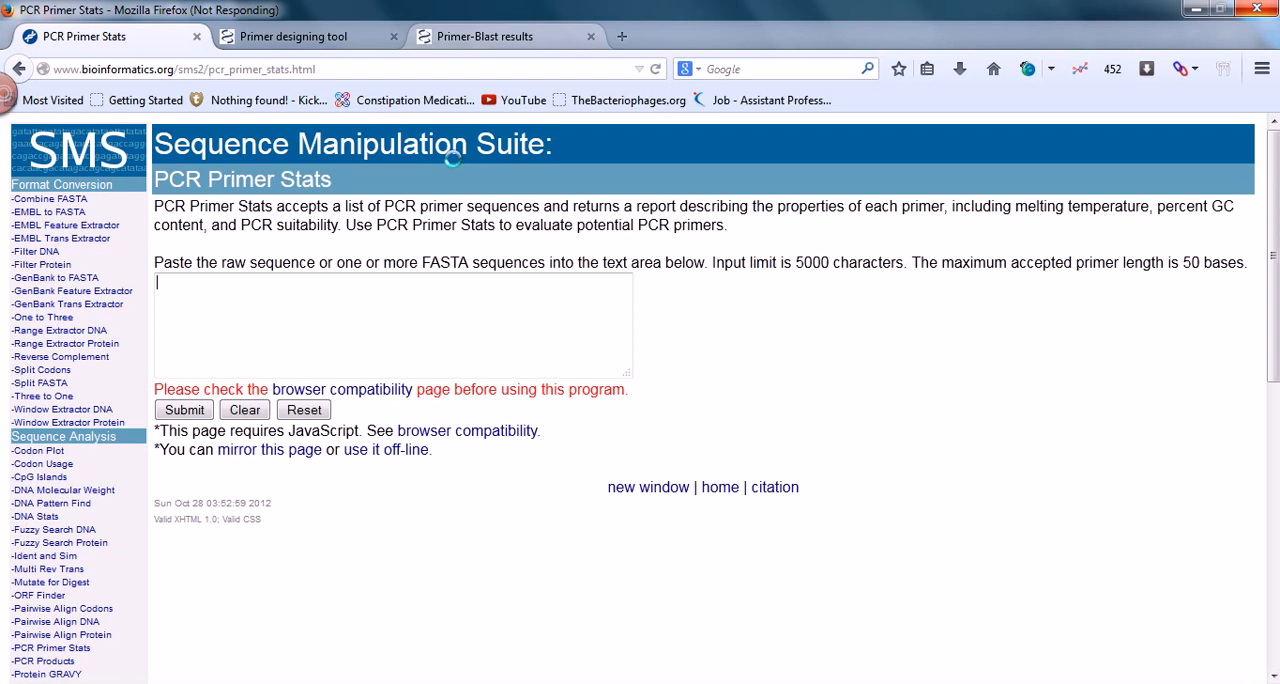
# - Close the Primer-BLAST tab and ready the PCR Primer Stats box, still holding CATGACCGTCAGAGGAGGC
pyautogui.click(484, 36)
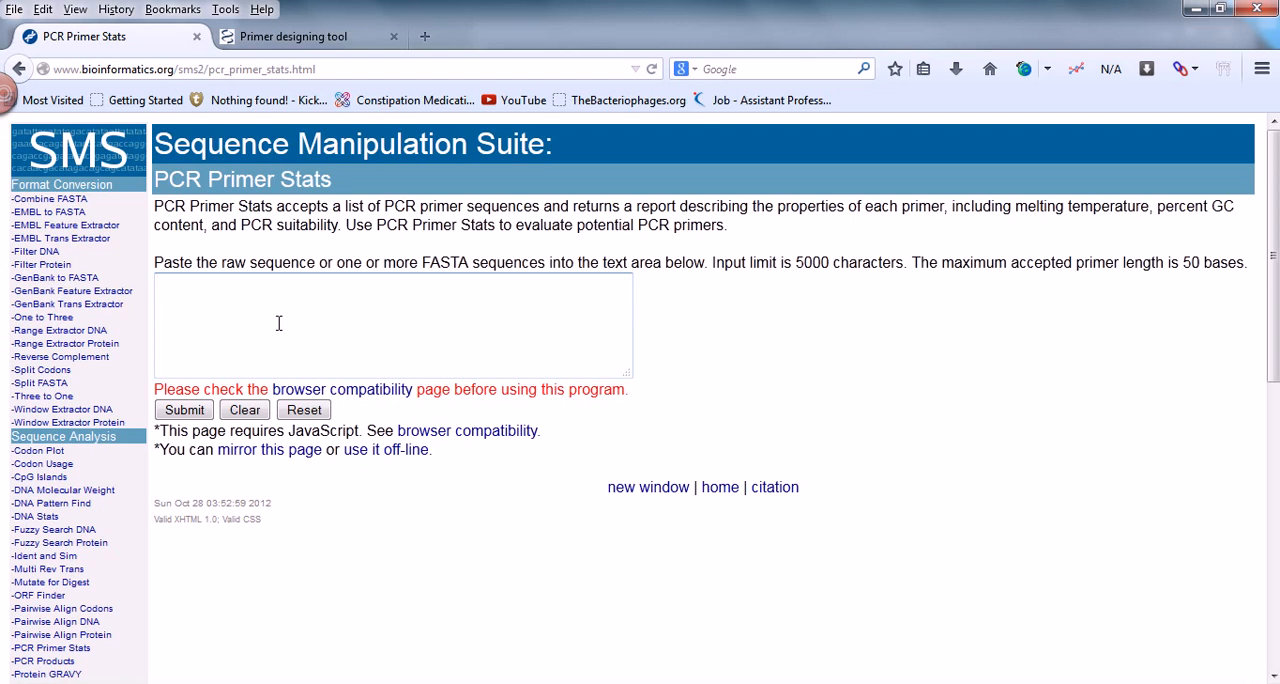
pyautogui.click(184, 408)
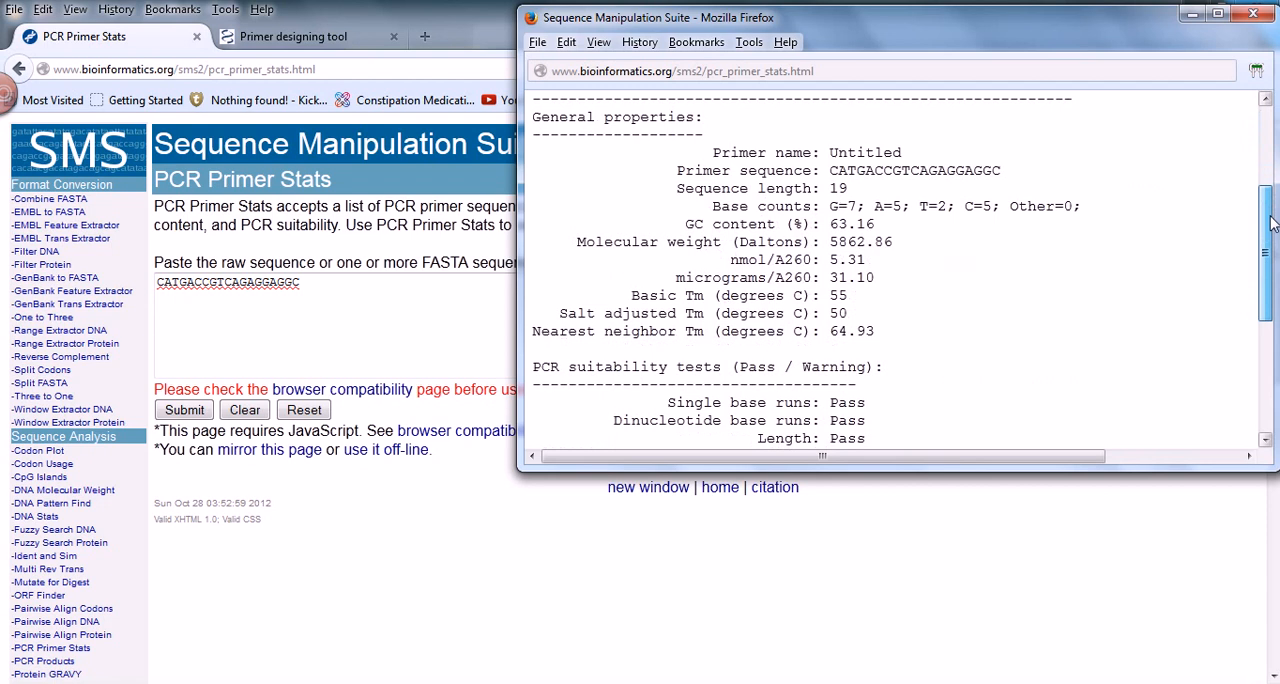
# - Close the forward primer report and fetch pair 1's reverse primer CAGGGTCTCCAAGCAGAAGG from Primer-BLAST
pyautogui.click(1252, 12)
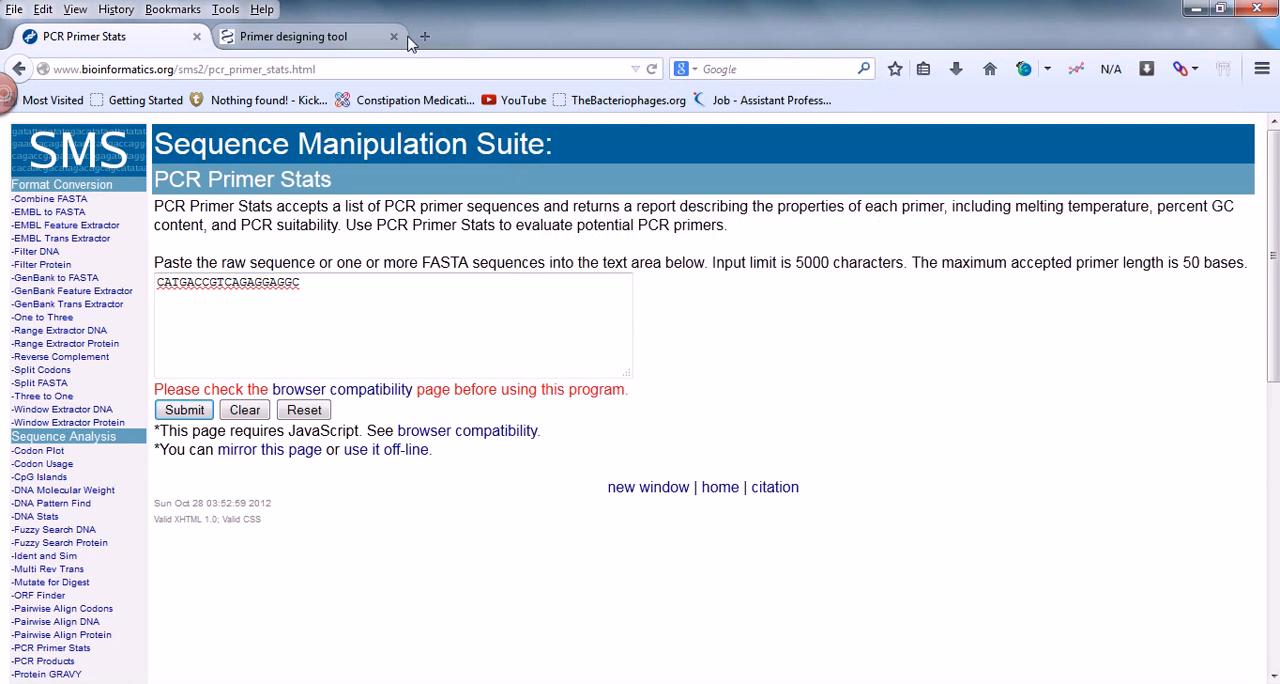
pyautogui.click(394, 36)
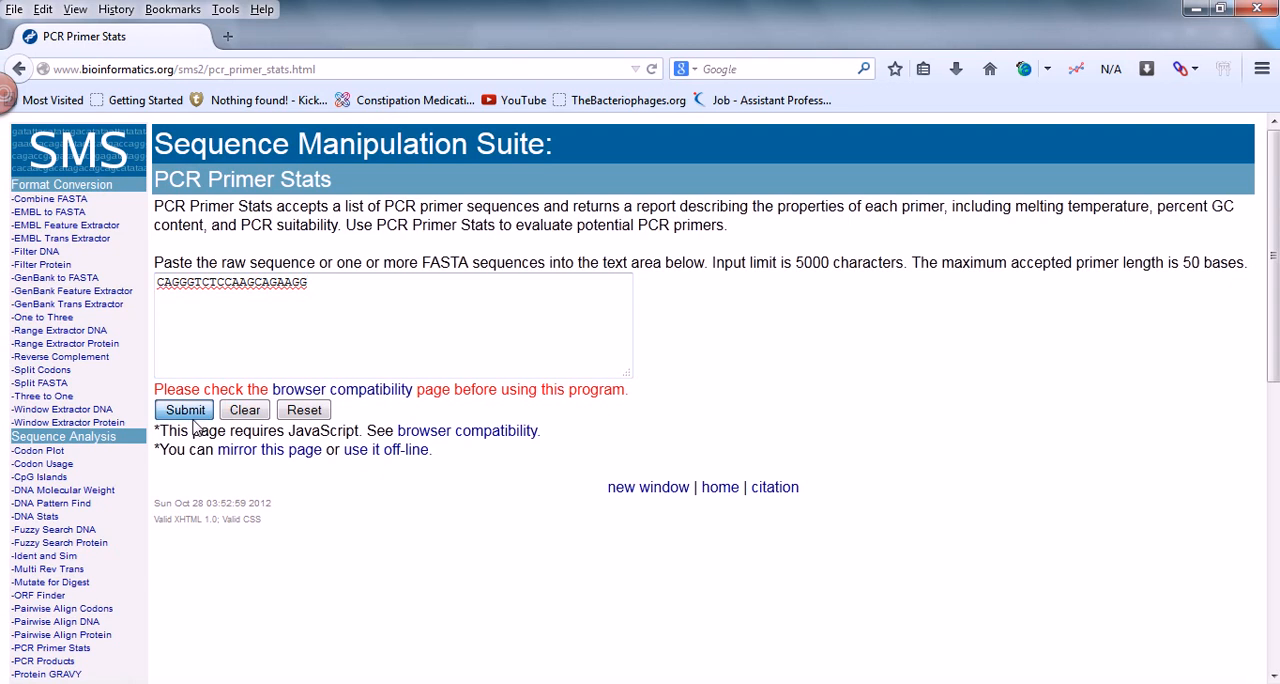
# - Submit CAGGGTCTCCAAGCAGAAGG and review its report: 20 nt, 60% GC, 6176.07 Da, Tm warning only
pyautogui.click(184, 408)
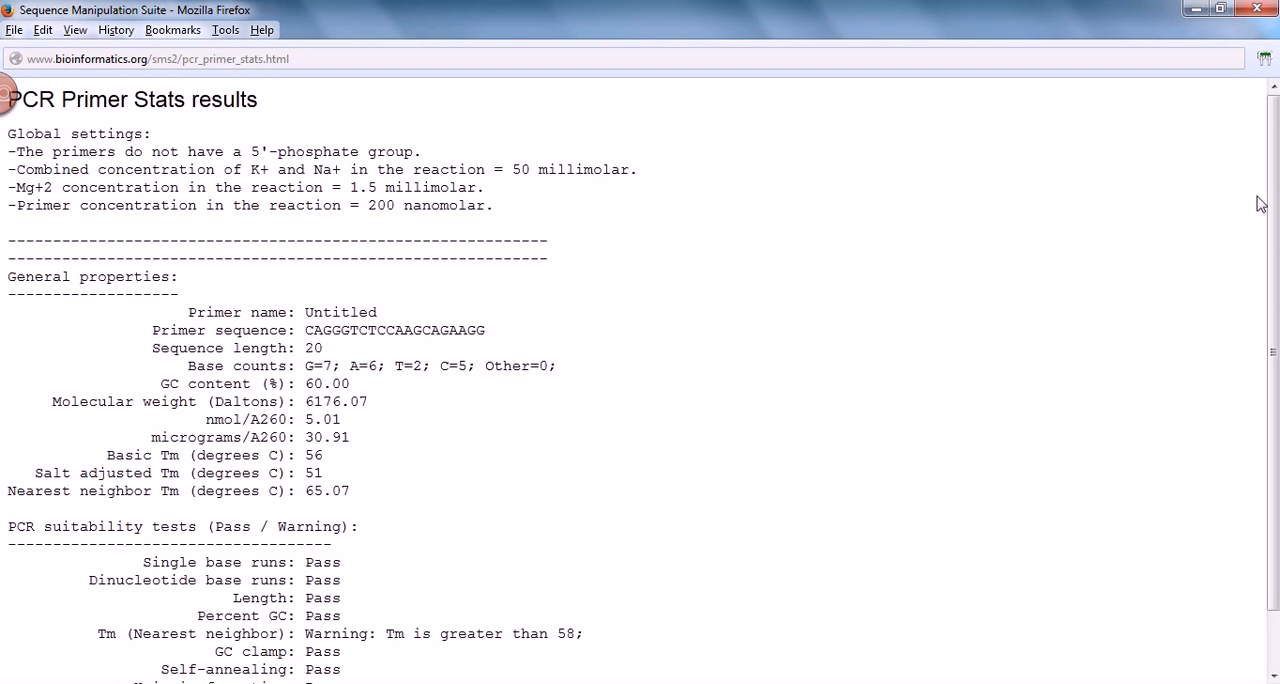
pyautogui.scroll(-3)
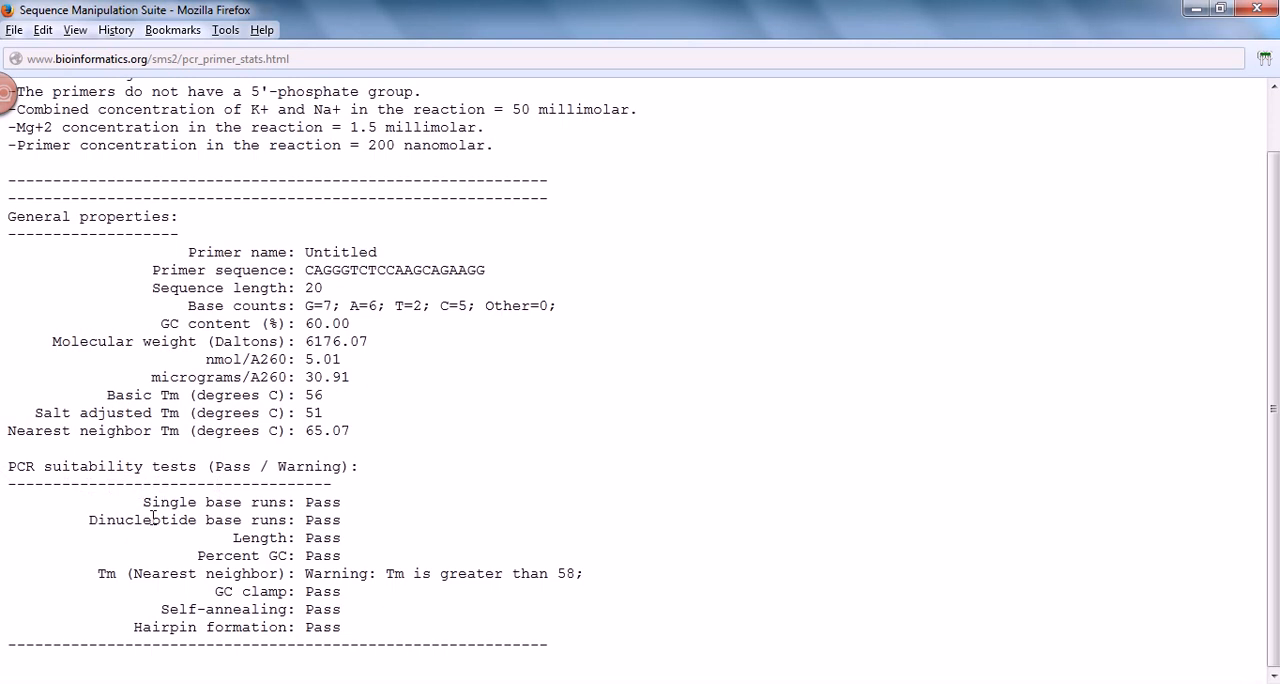
pyautogui.moveTo(328, 524)
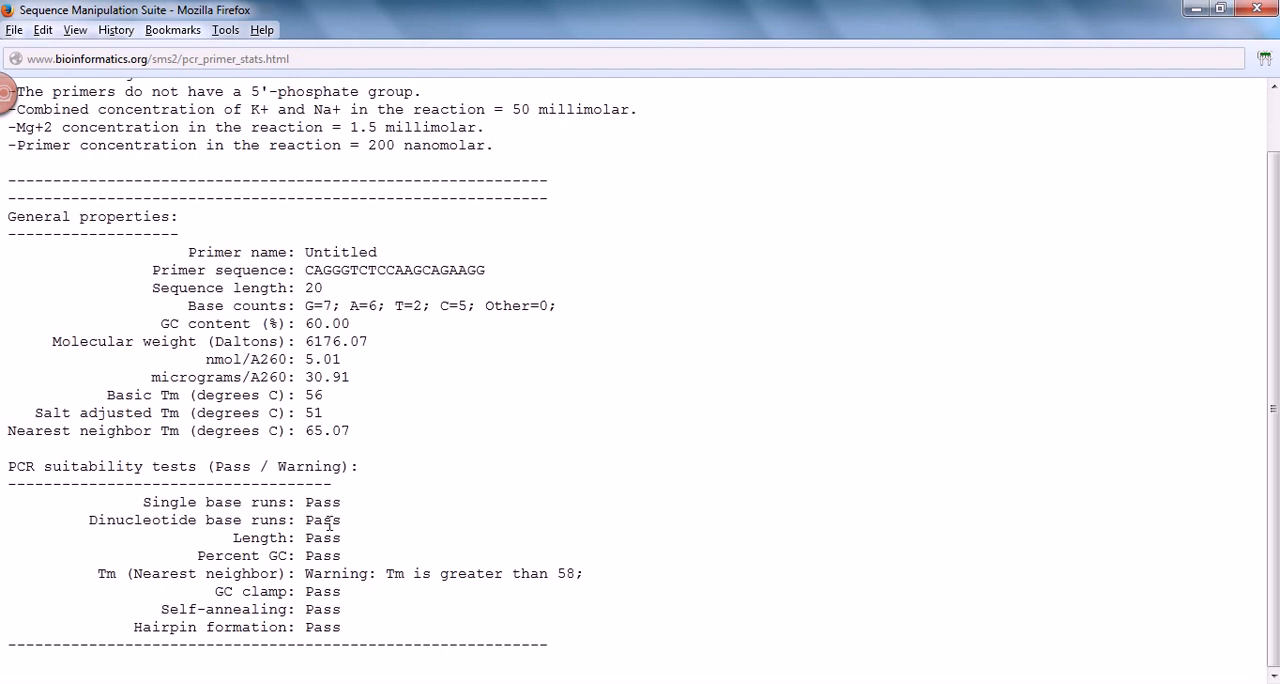
pyautogui.moveTo(512, 568)
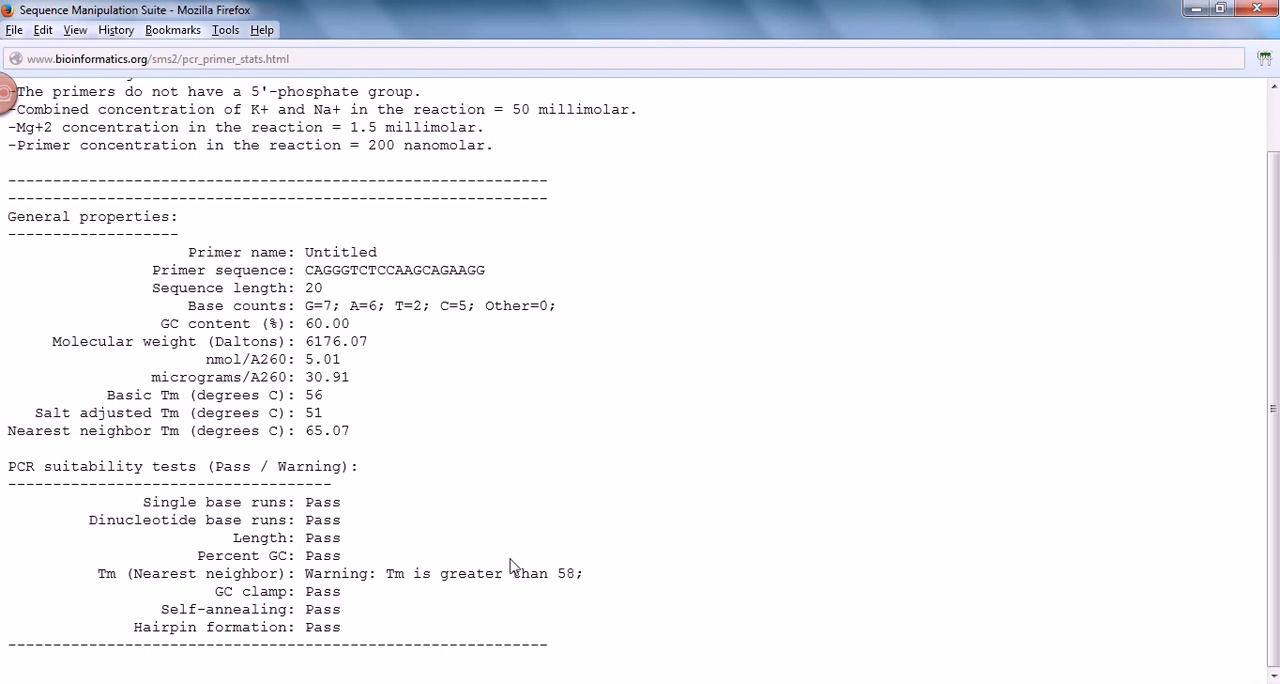
pyautogui.moveTo(364, 544)
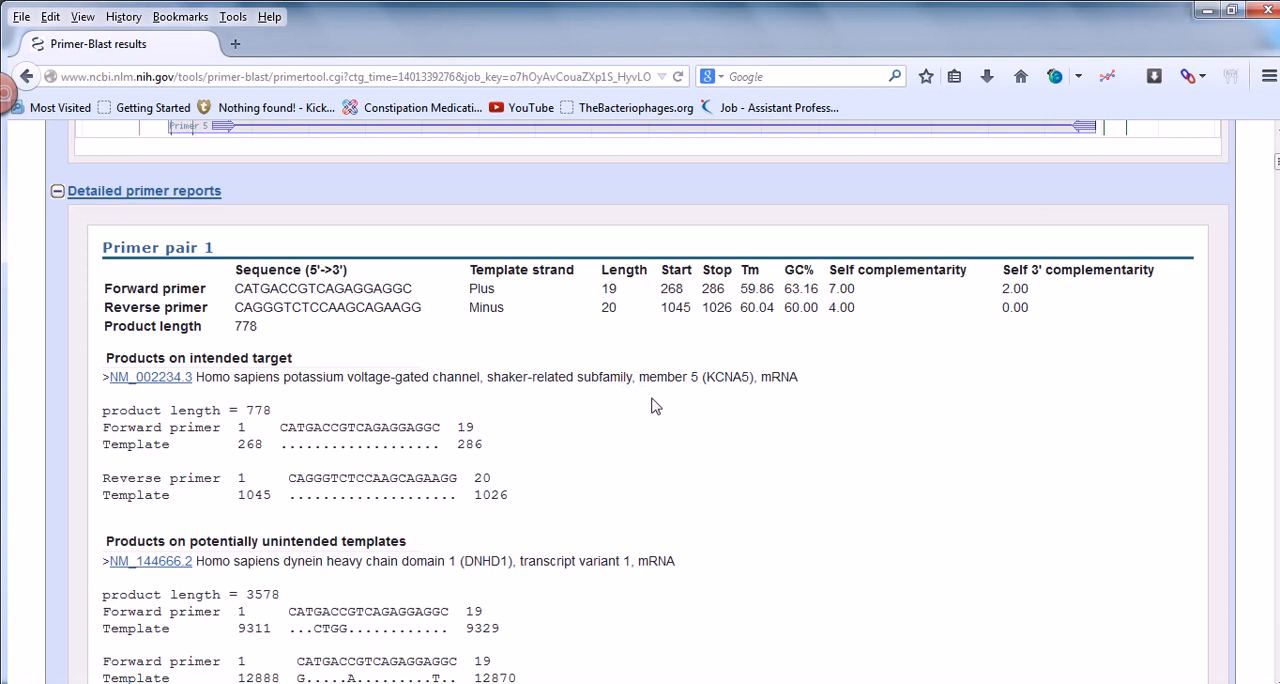
# - Copy pair 2's forward primer GCCATGACCGTCAGAGGAG and submit it, getting GC, Tm, self-annealing and hairpin warnings
pyautogui.scroll(-3)
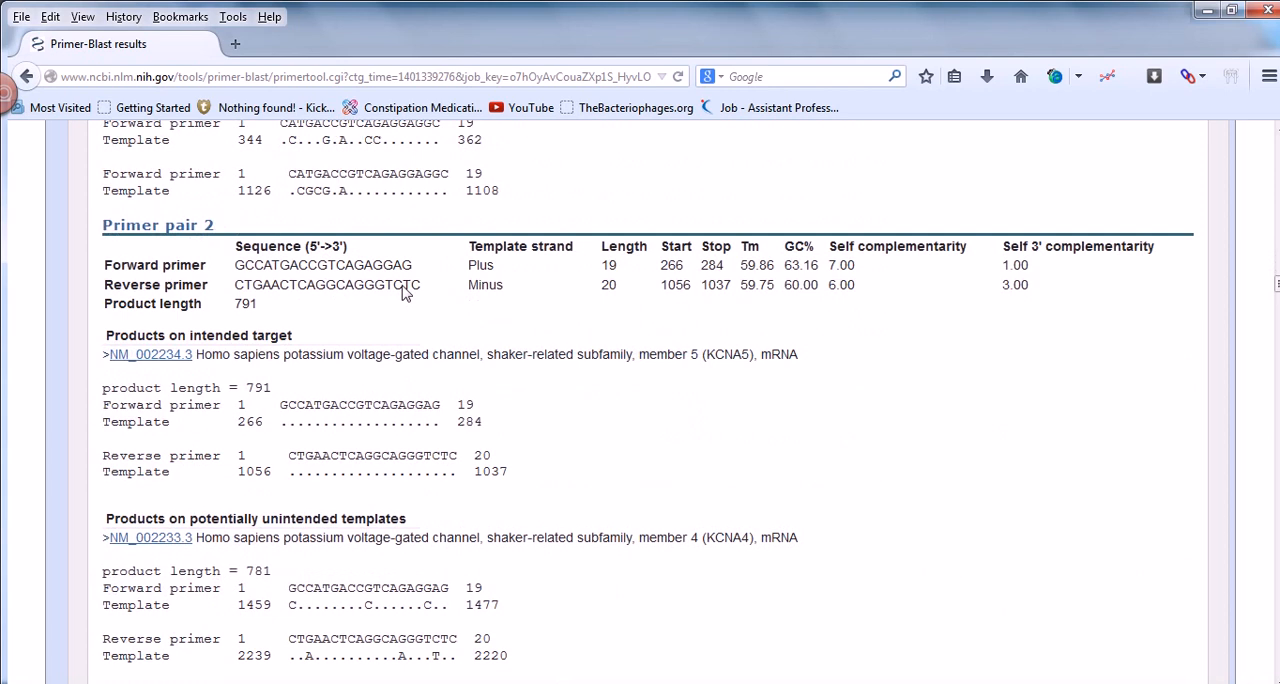
pyautogui.rightClick(322, 372)
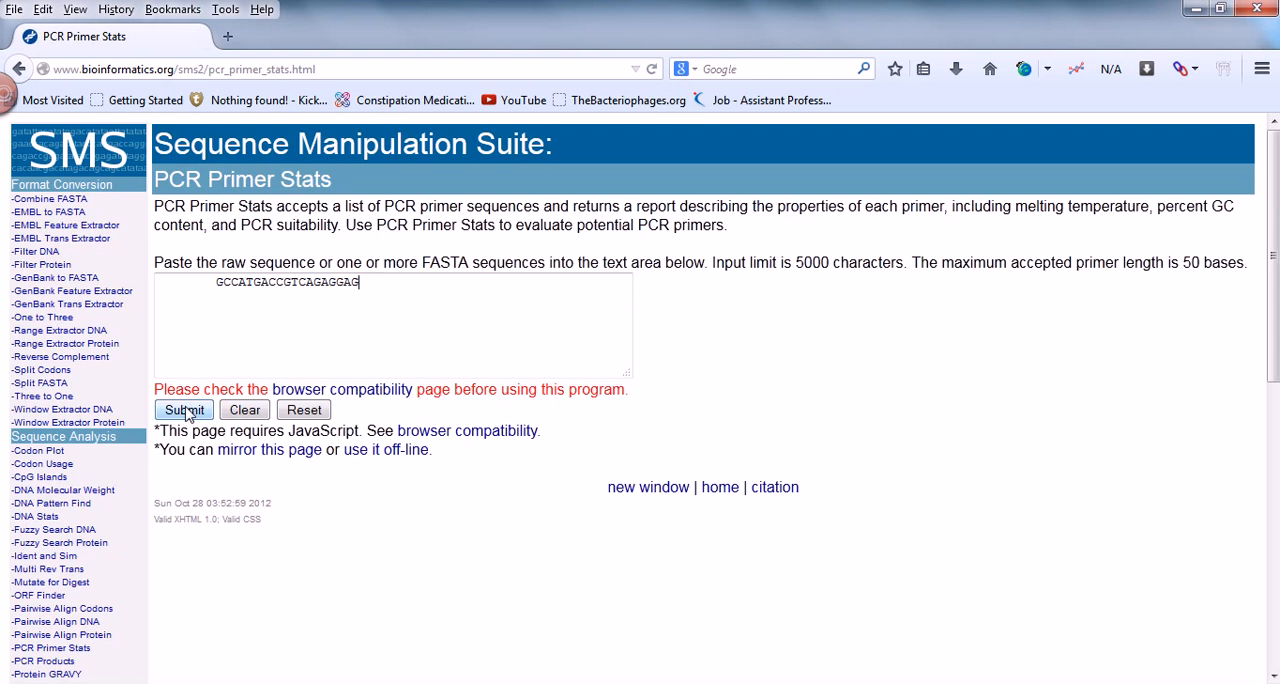
pyautogui.click(184, 408)
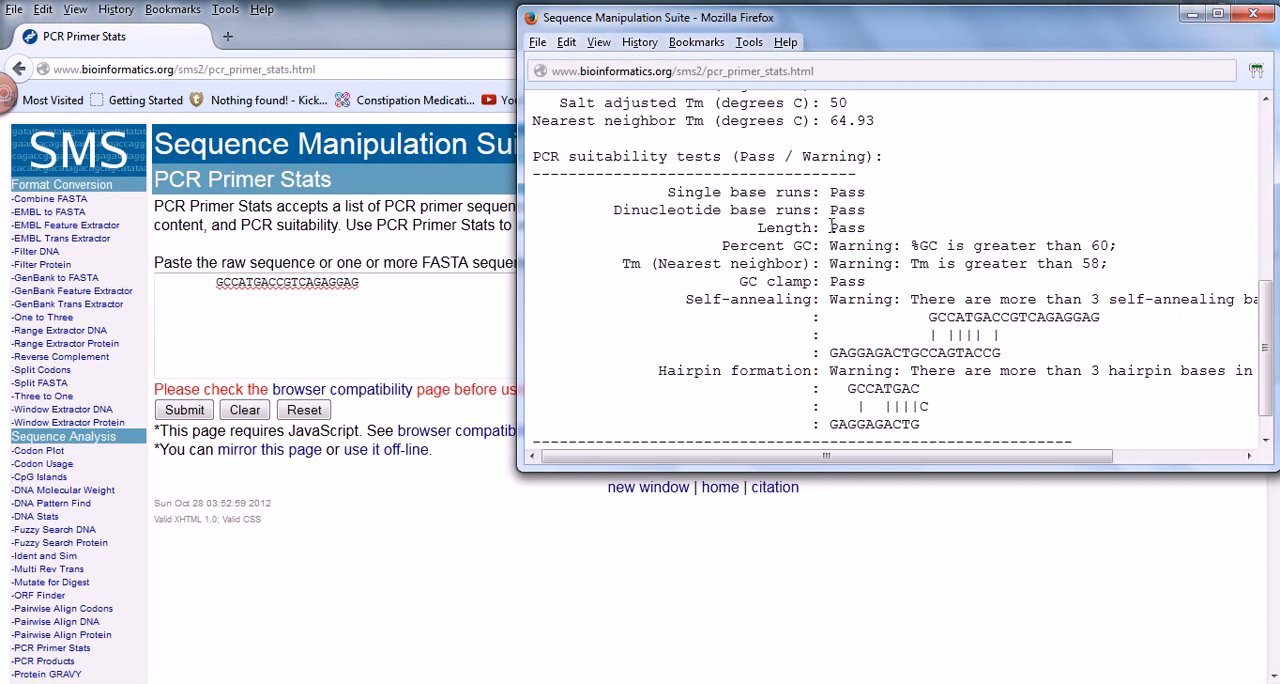
pyautogui.moveTo(904, 384)
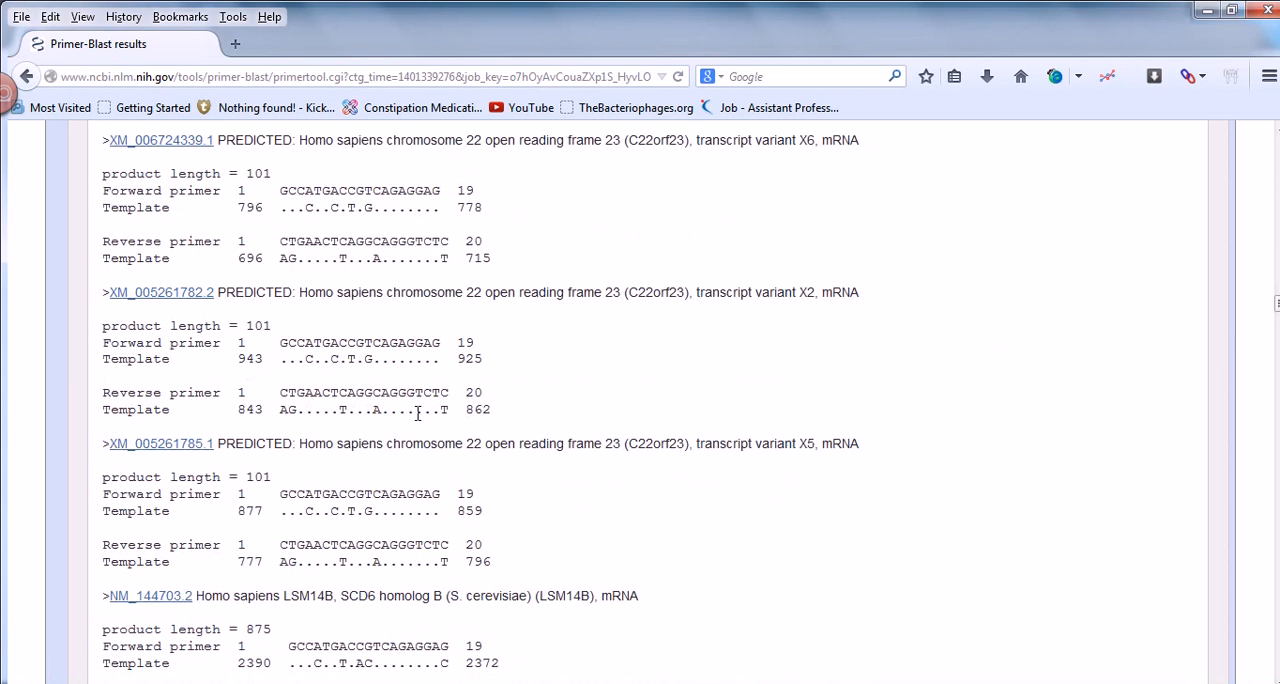
# - Copy pair 3's primers from Primer-BLAST, leaving reverse primer CAGCTCACGTTCATCCCTGA in the sequence box
pyautogui.scroll(-3)
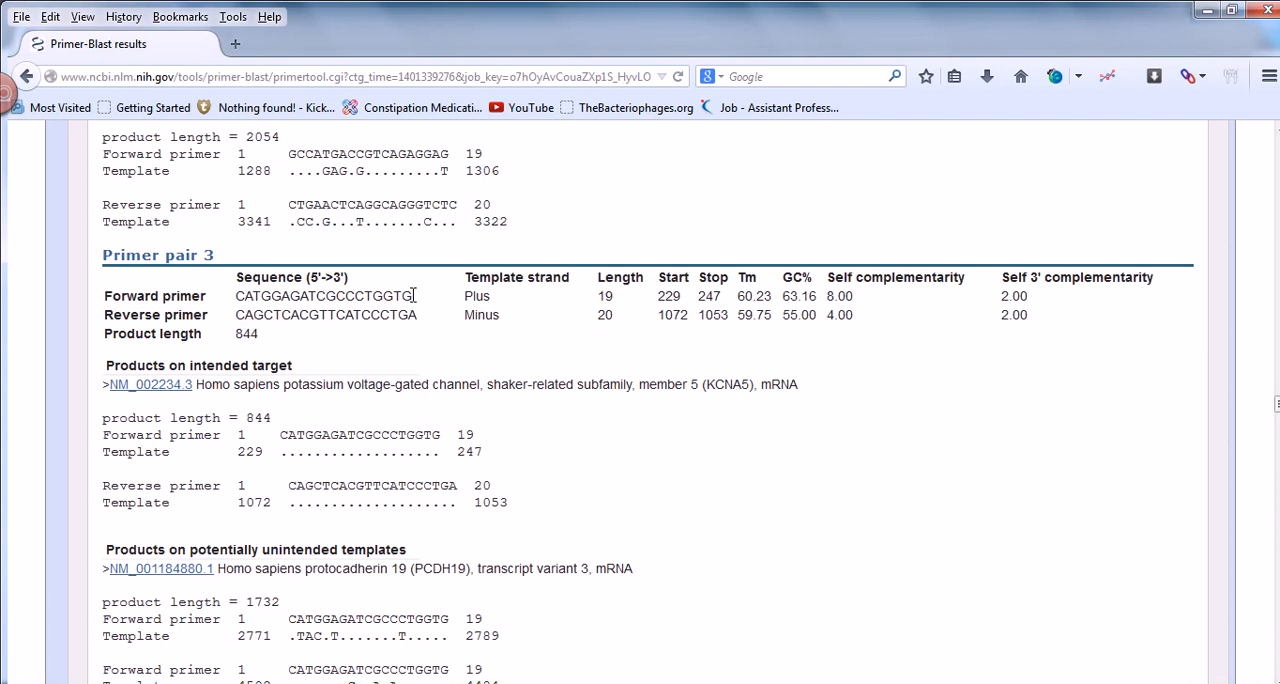
pyautogui.doubleClick(324, 296)
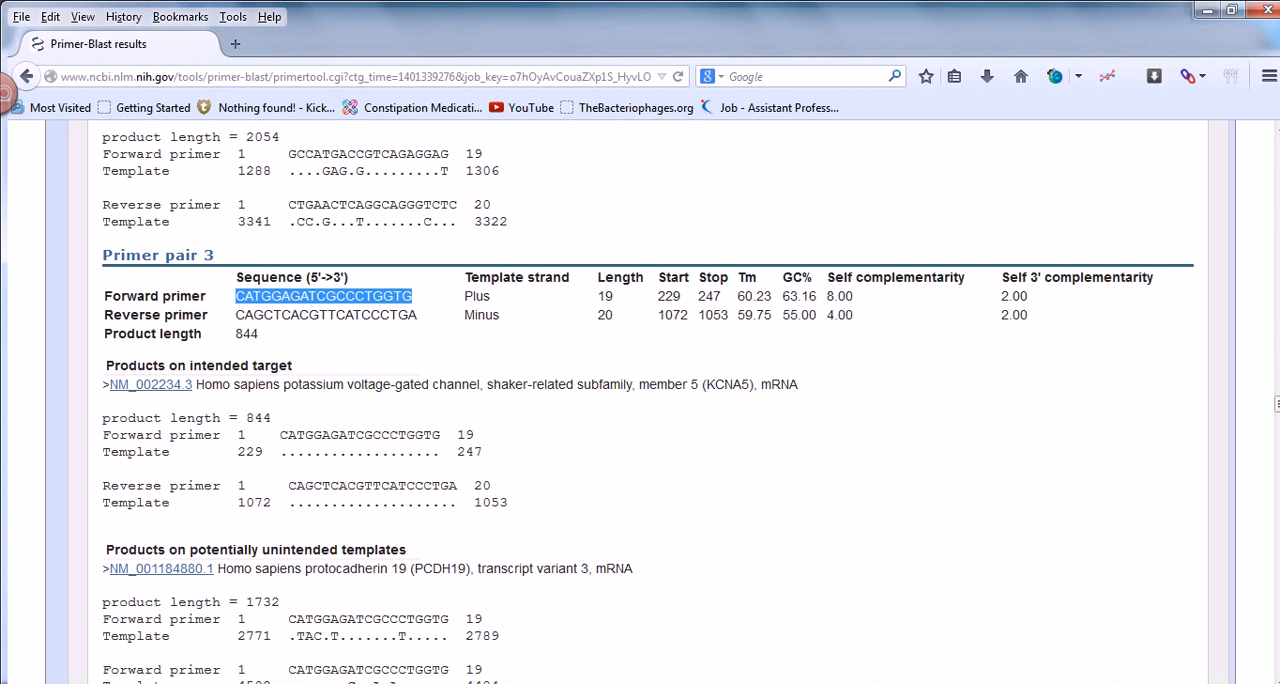
pyautogui.click(184, 410)
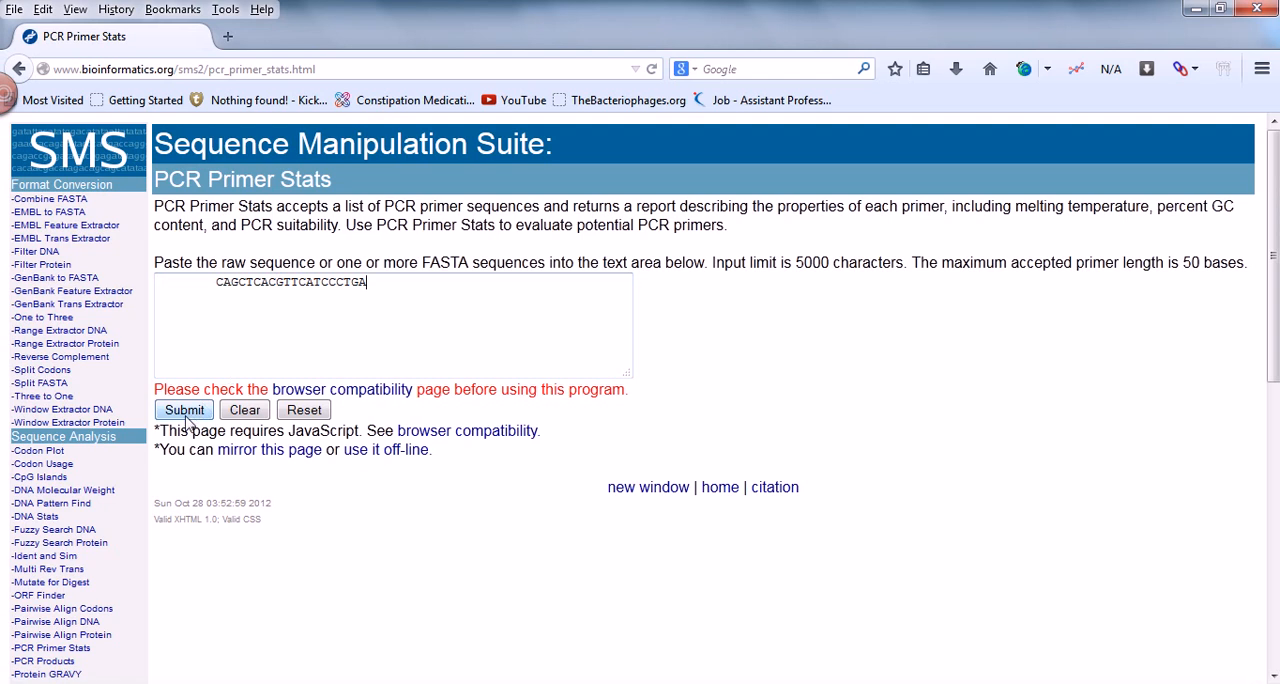
# - Submit CAGCTCACGTTCATCCCTGA and review its suitability tests: only Tm and self-annealing warnings
pyautogui.click(184, 410)
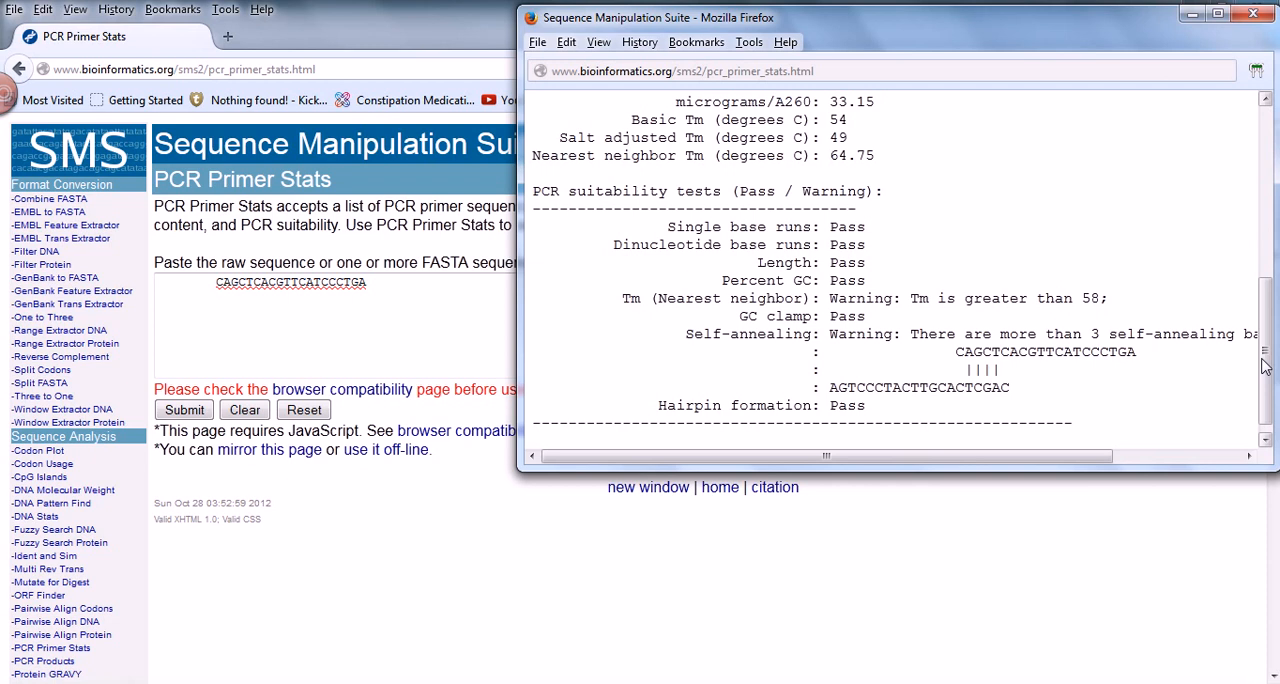
pyautogui.scroll(-3)
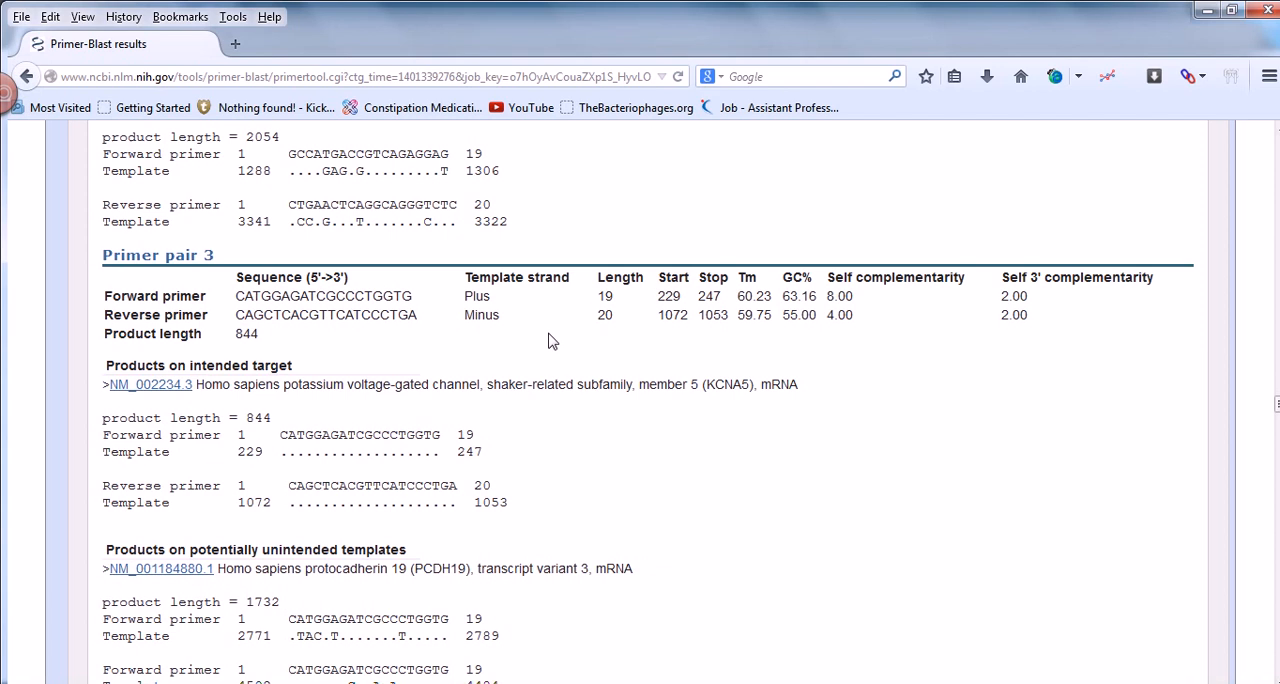
pyautogui.moveTo(422, 320)
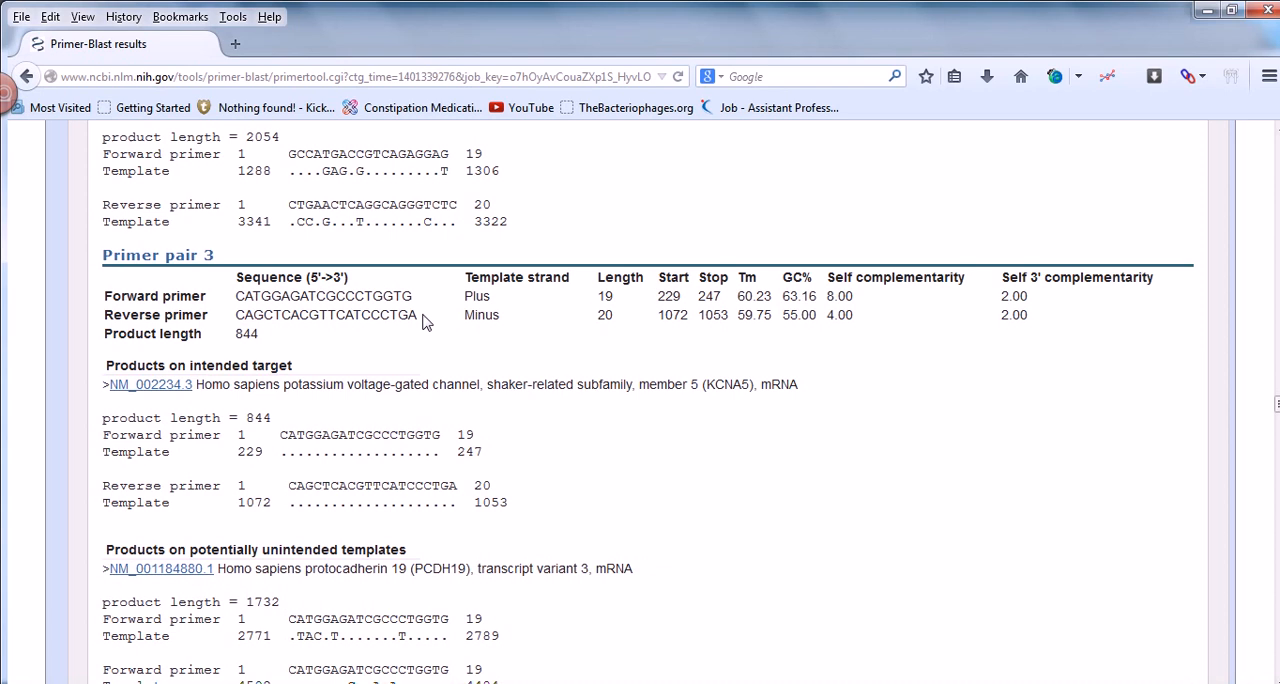
pyautogui.scroll(-3)
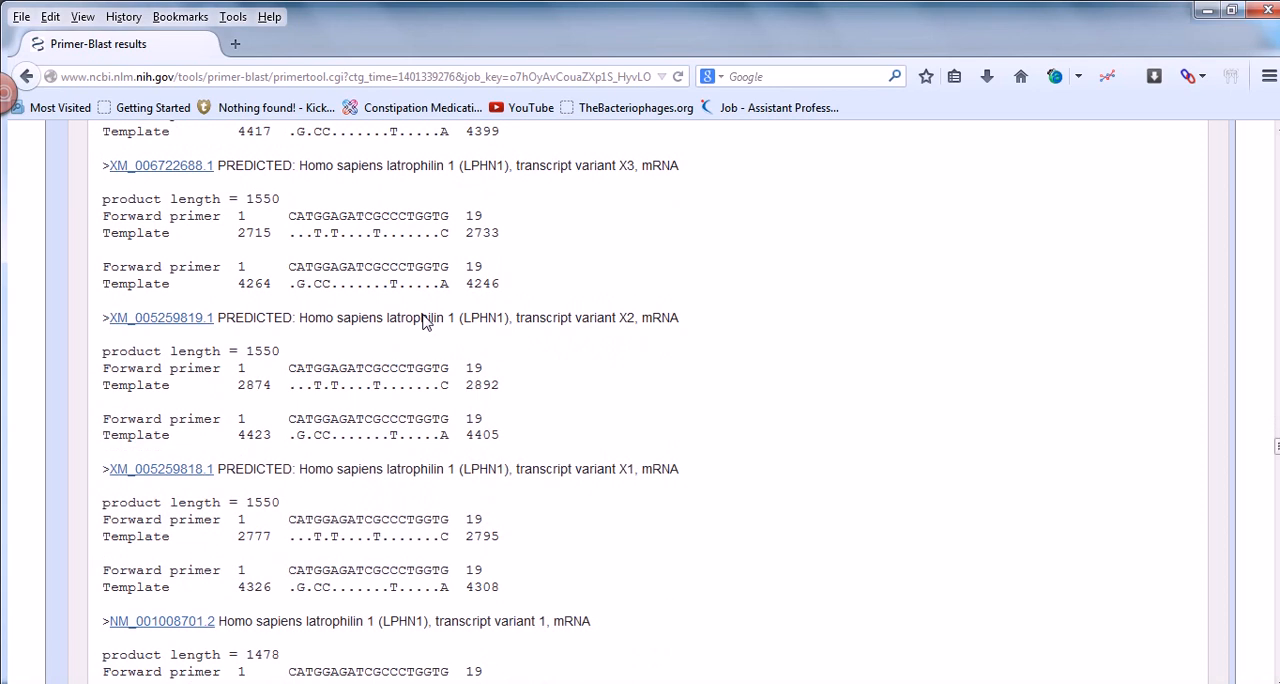
pyautogui.scroll(-3)
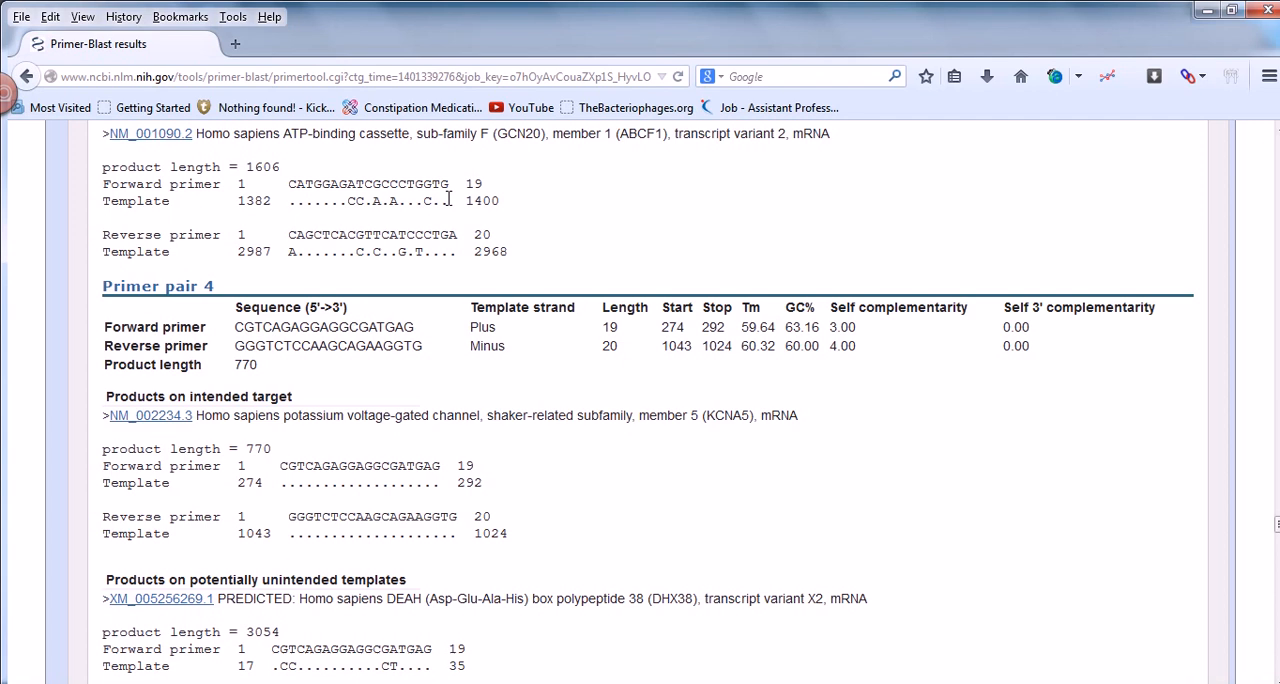
pyautogui.moveTo(372, 390)
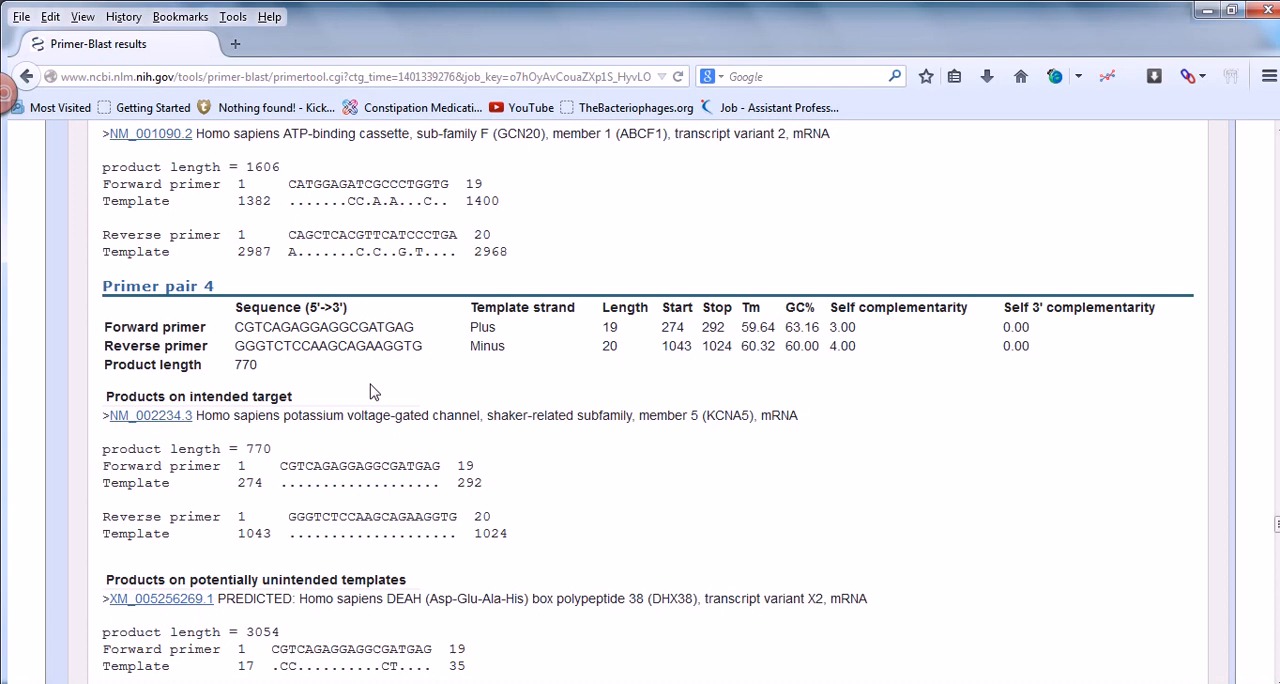
pyautogui.moveTo(360, 366)
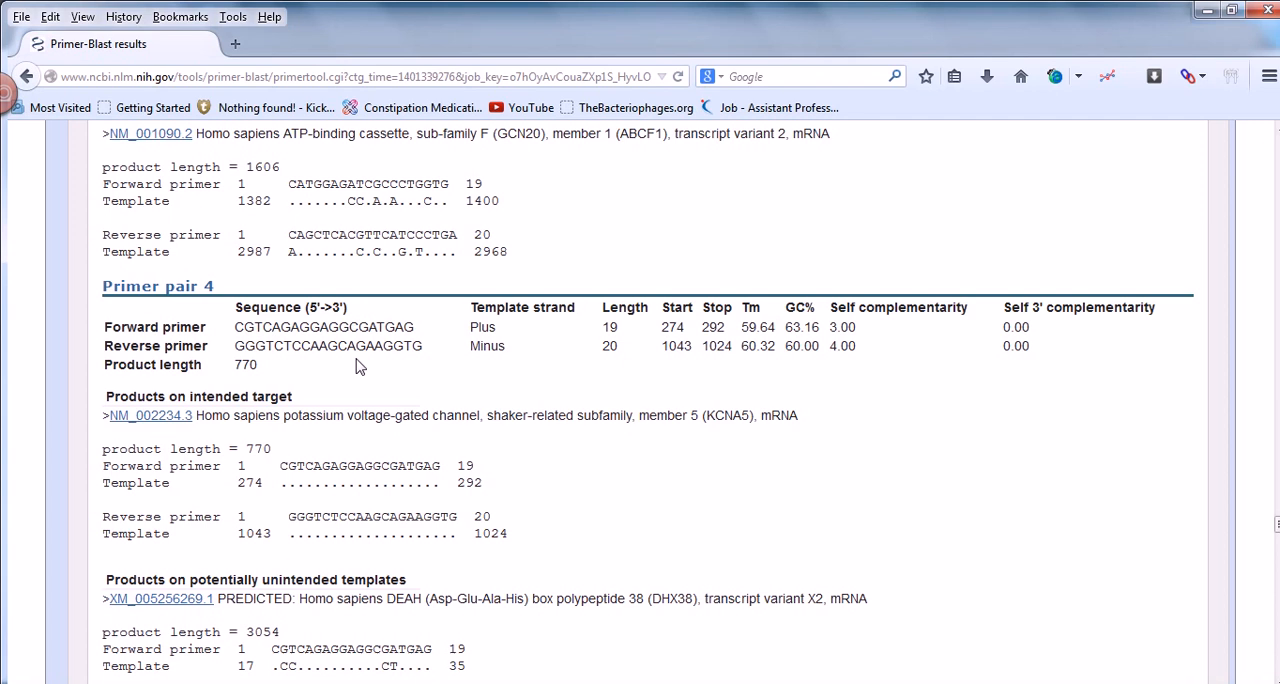